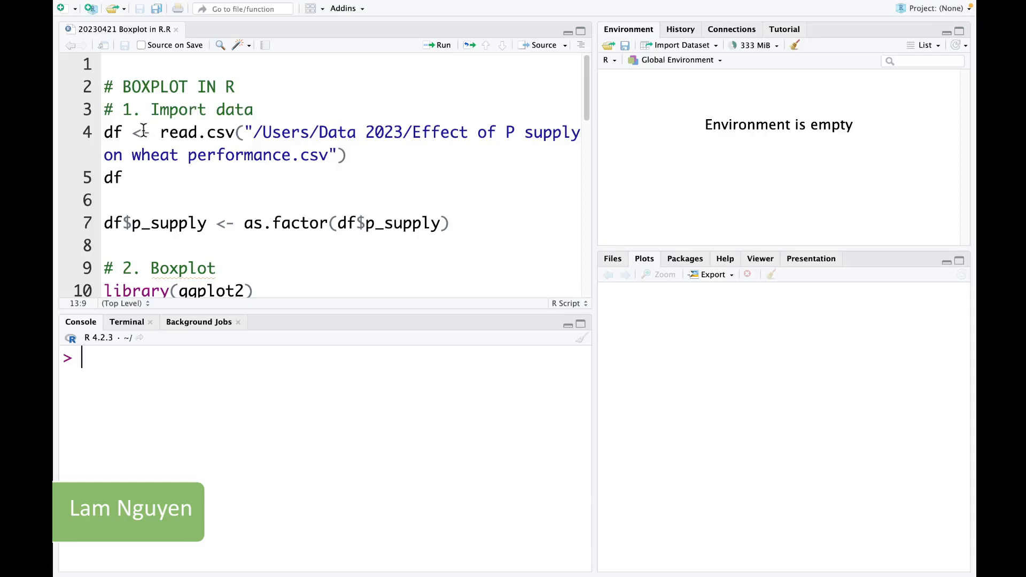
Run the read.csv import into df and print its 48 wheat observations in the console.
click(159, 109)
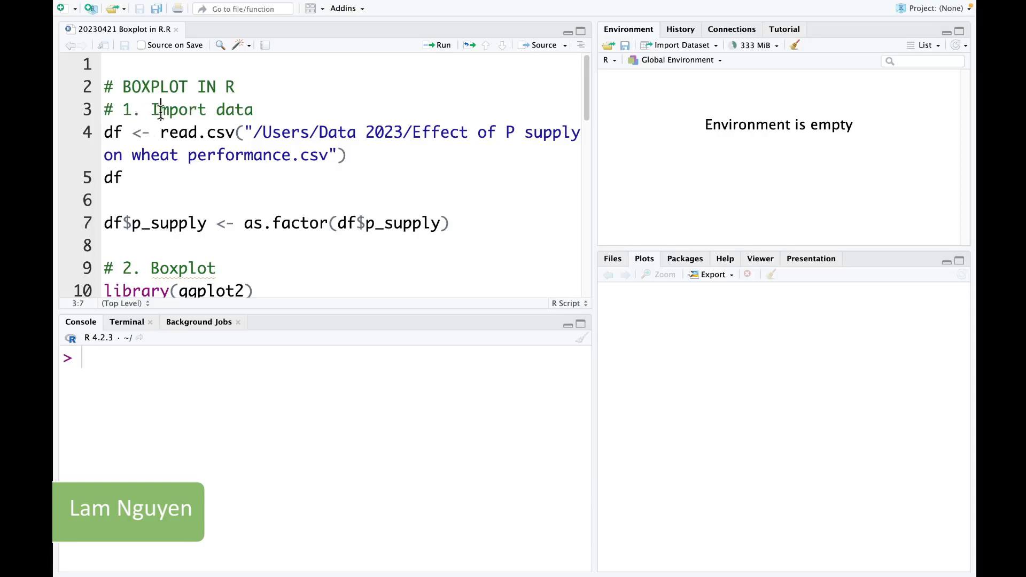
click(110, 132)
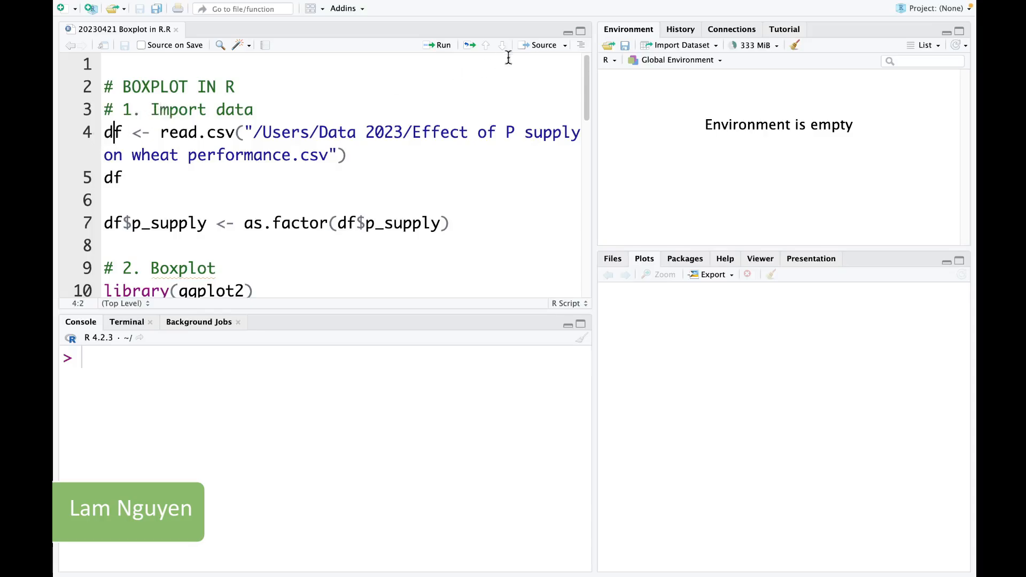
click(443, 45)
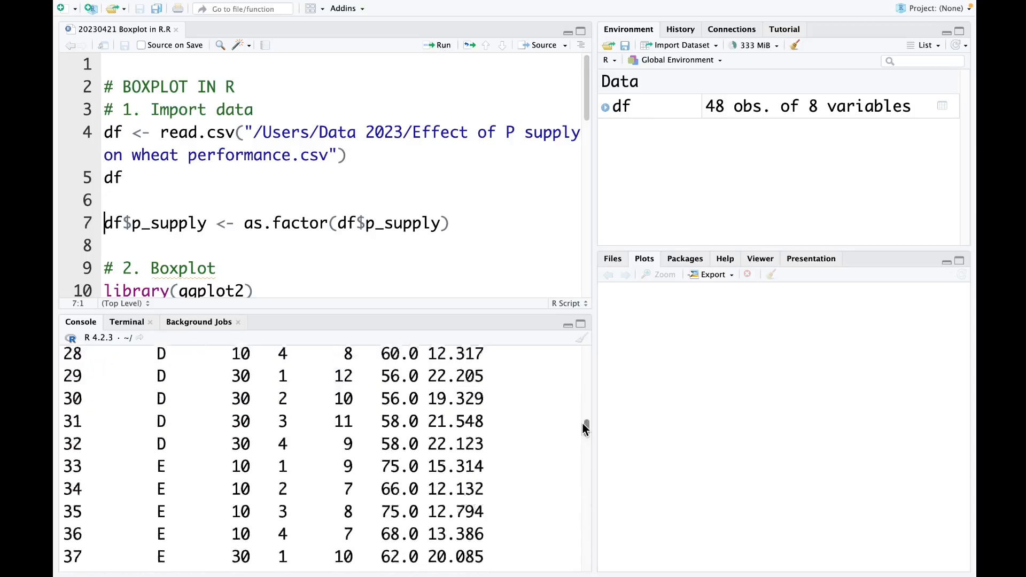
scroll(up, 3)
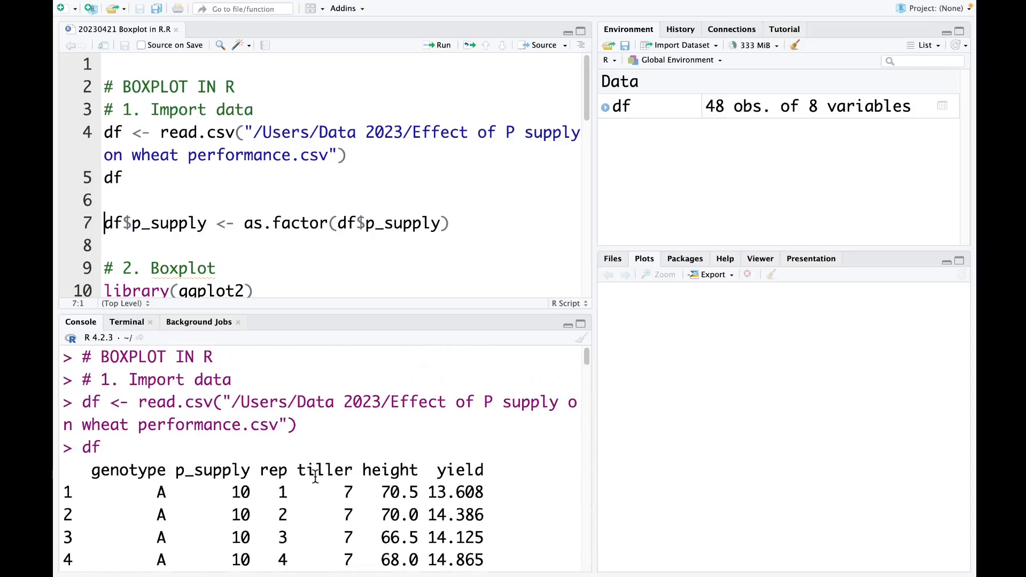
mouse_move(196, 537)
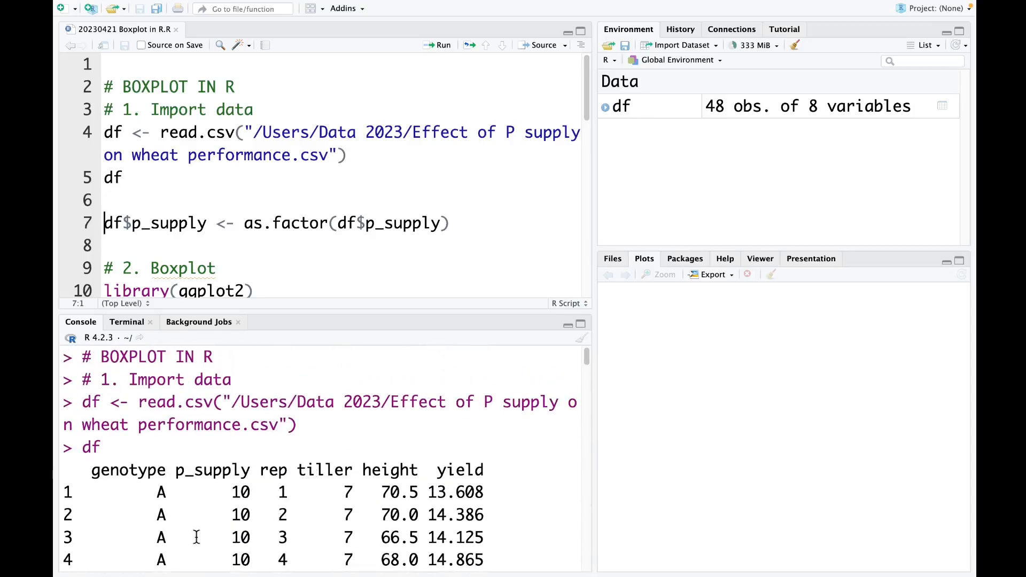
mouse_move(110, 491)
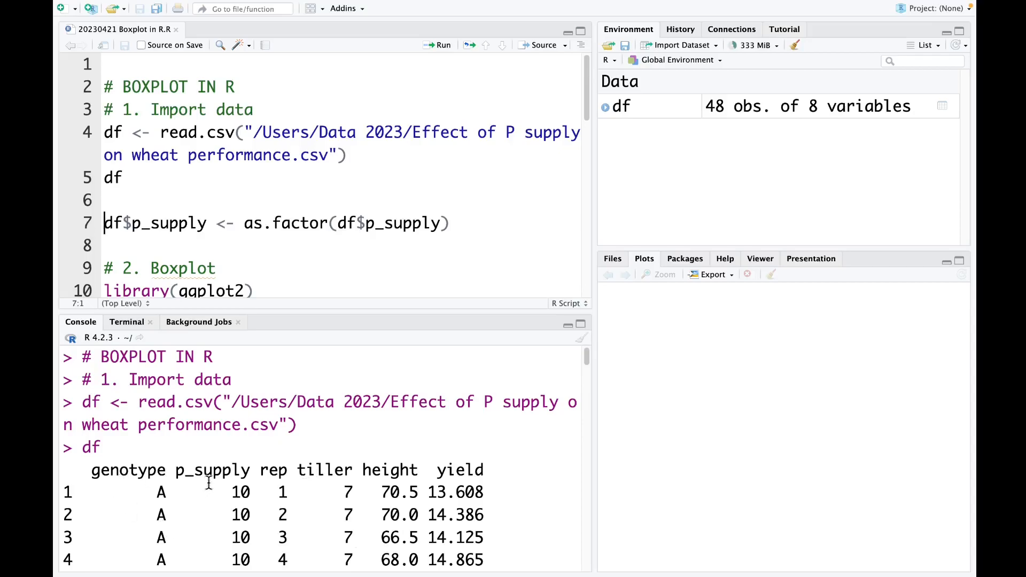
mouse_move(366, 505)
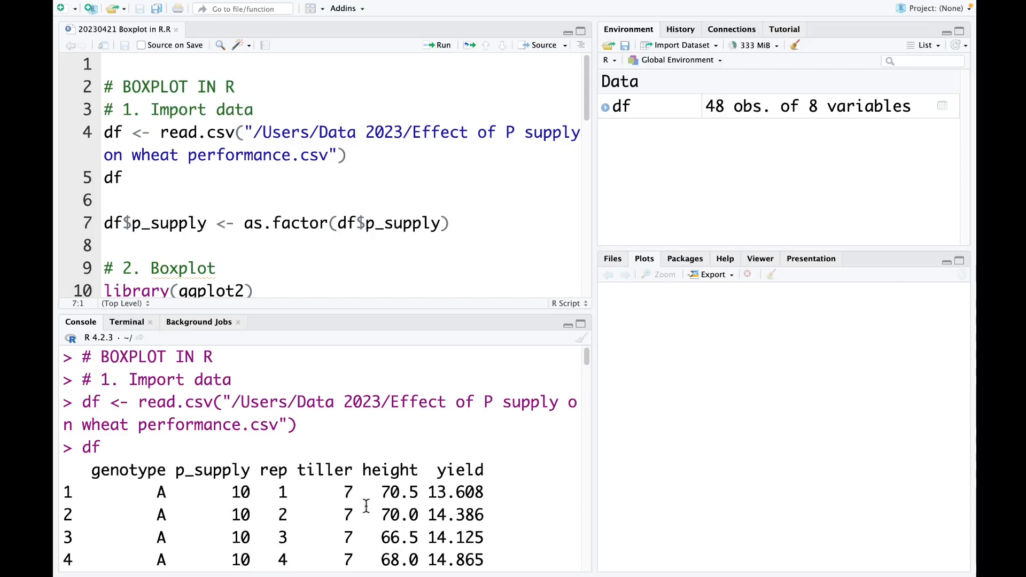
mouse_move(340, 491)
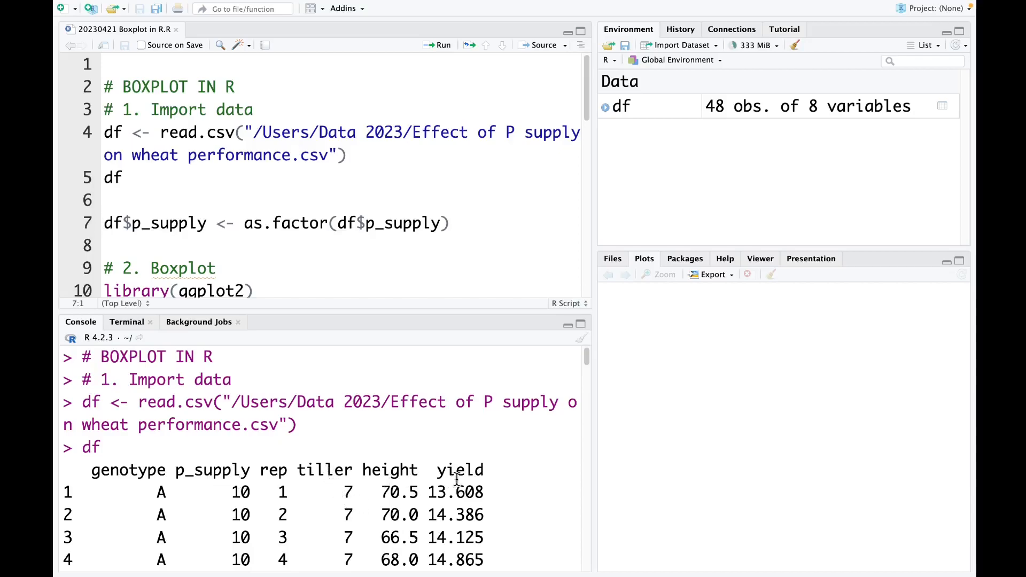
mouse_move(219, 490)
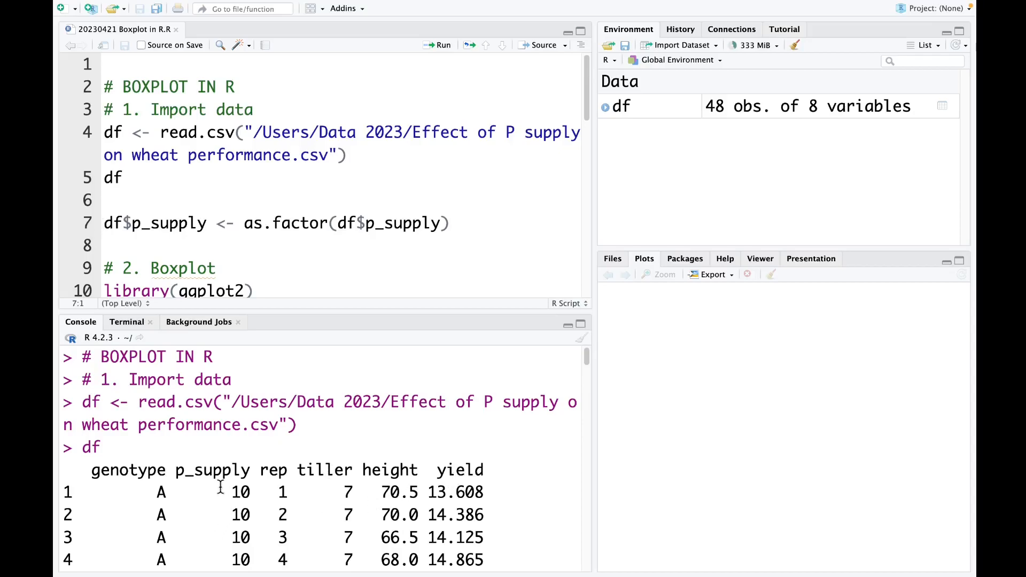
mouse_move(239, 521)
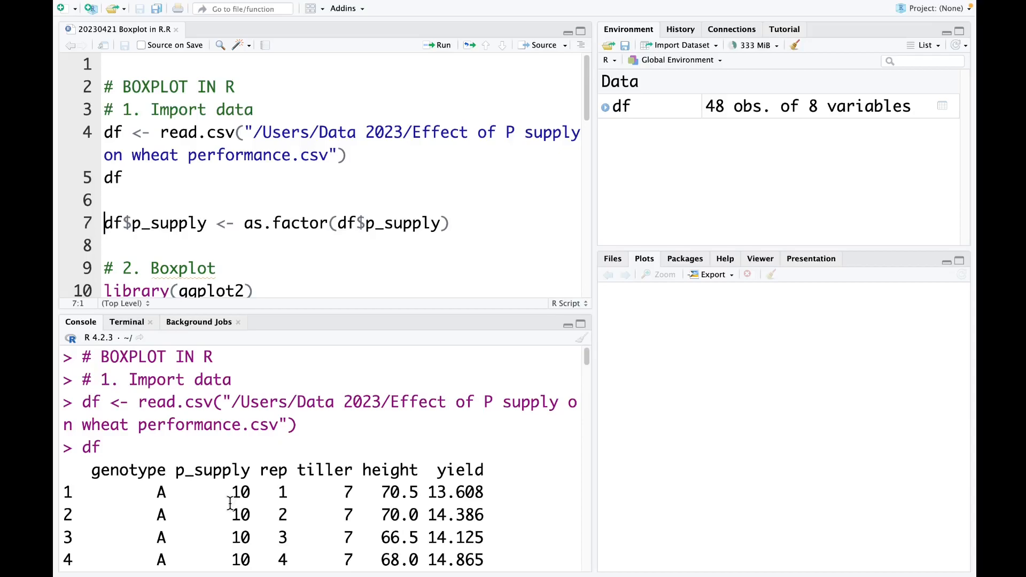
mouse_move(173, 224)
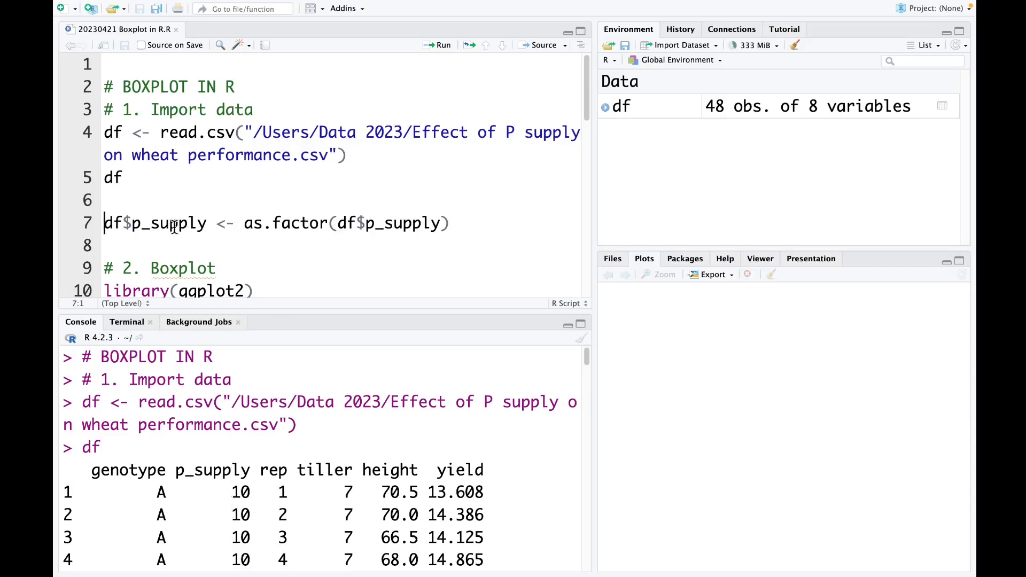
Run the factor conversion of df$p_supply and load the ggplot2 library.
click(176, 223)
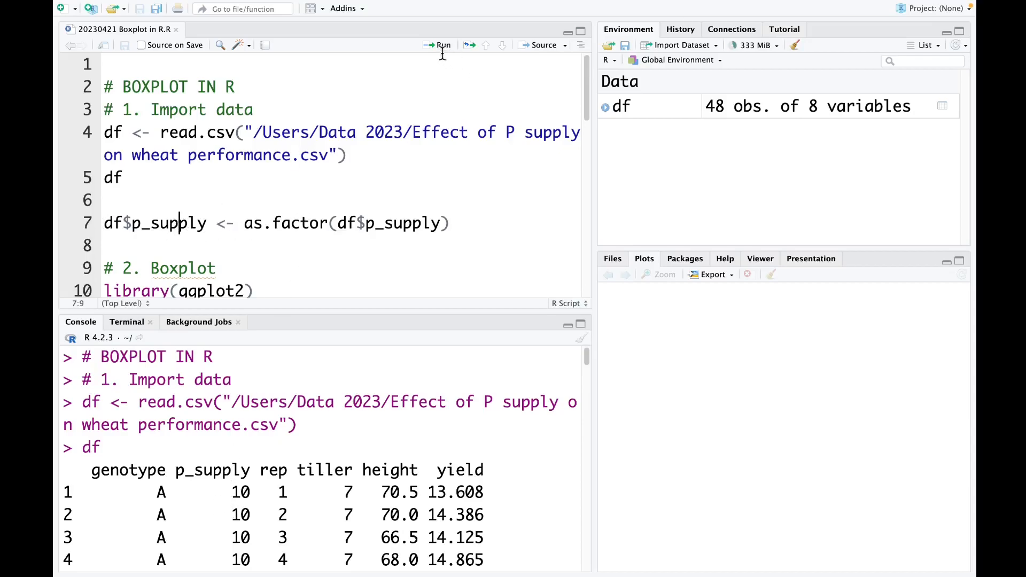
click(438, 45)
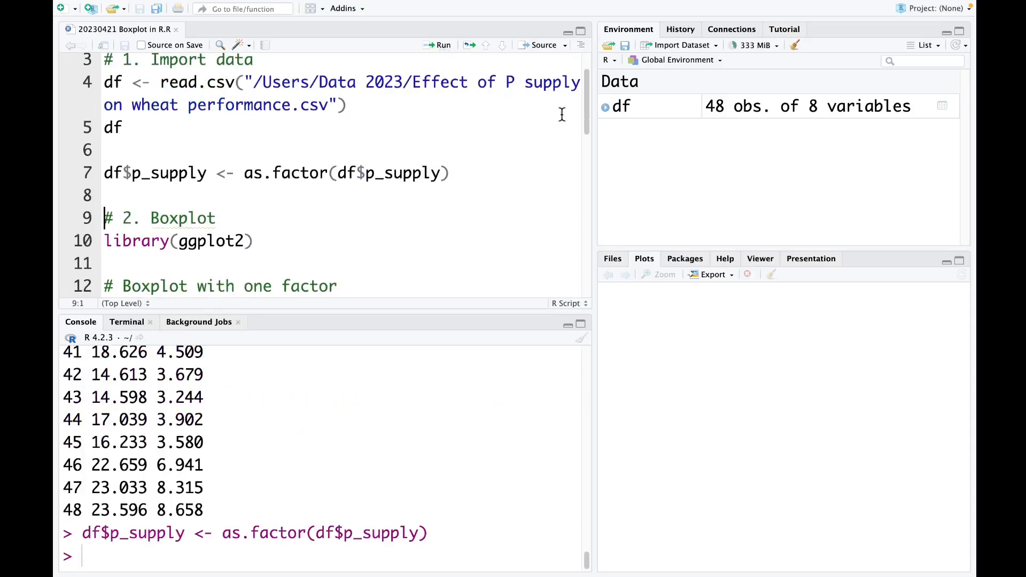
mouse_move(365, 222)
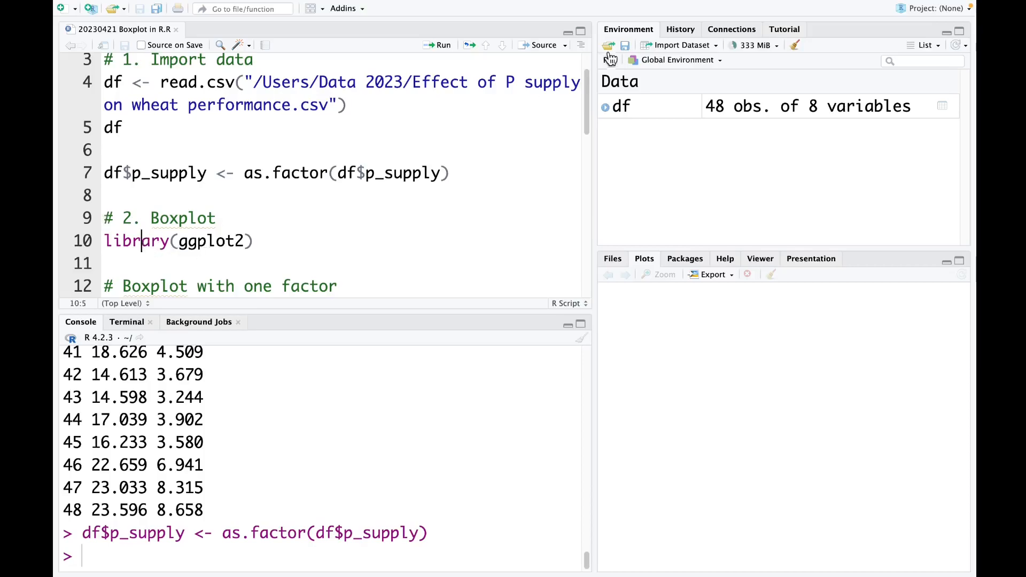
click(442, 44)
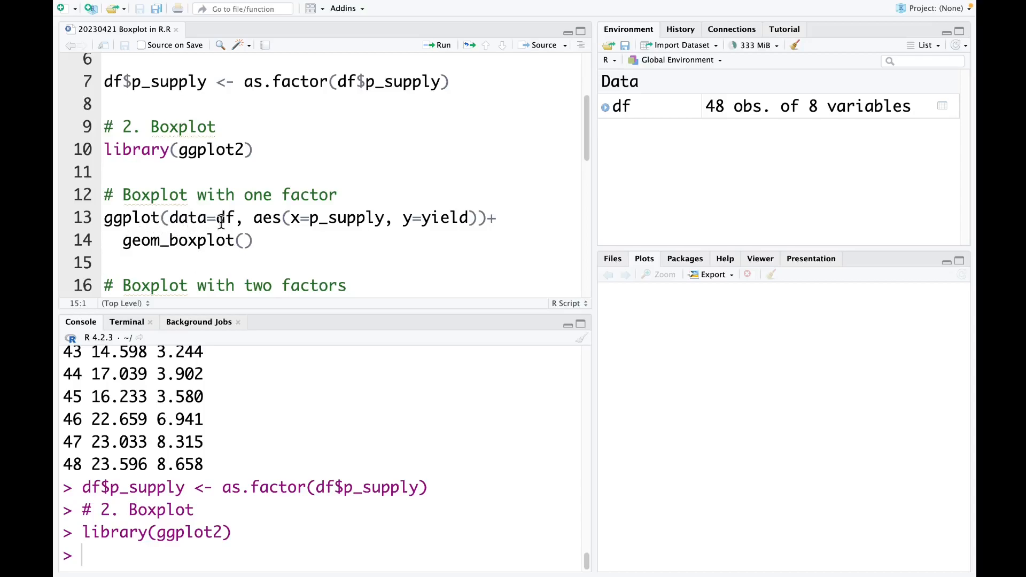
mouse_move(278, 234)
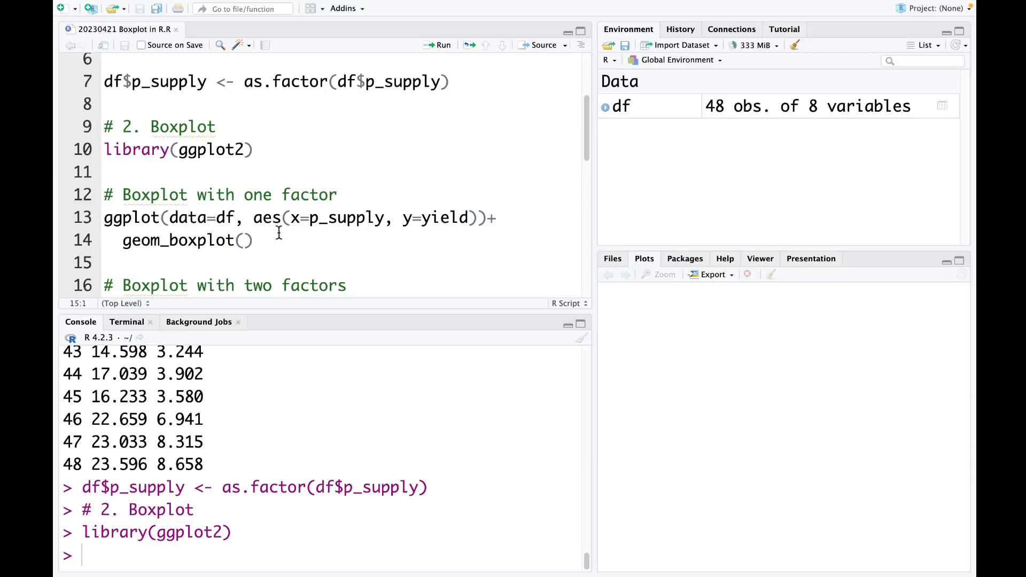
mouse_move(298, 240)
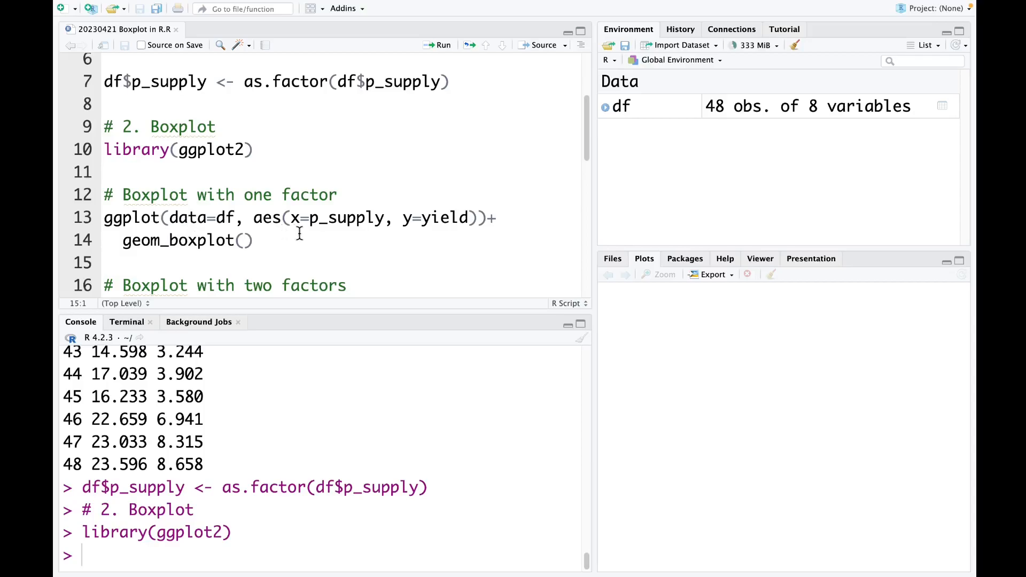
mouse_move(404, 217)
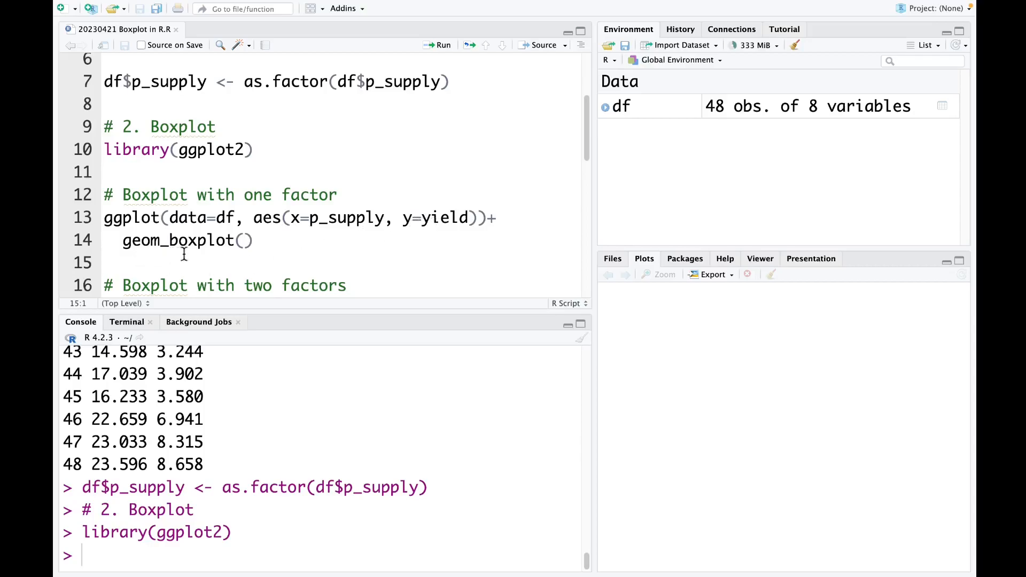
Run the one-factor ggplot code to draw yield boxplots for p_supply levels 10 and 30.
click(135, 217)
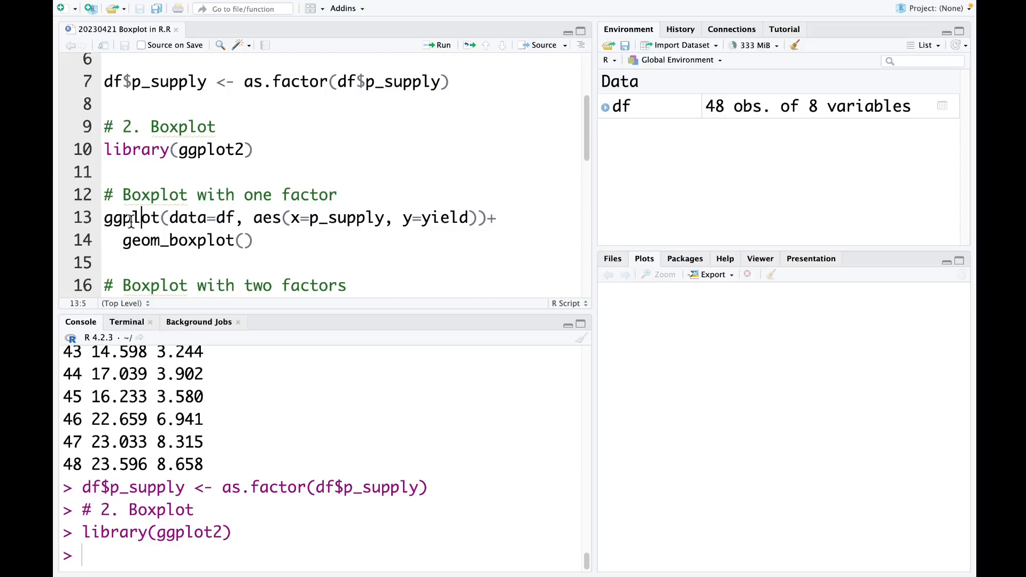
click(442, 45)
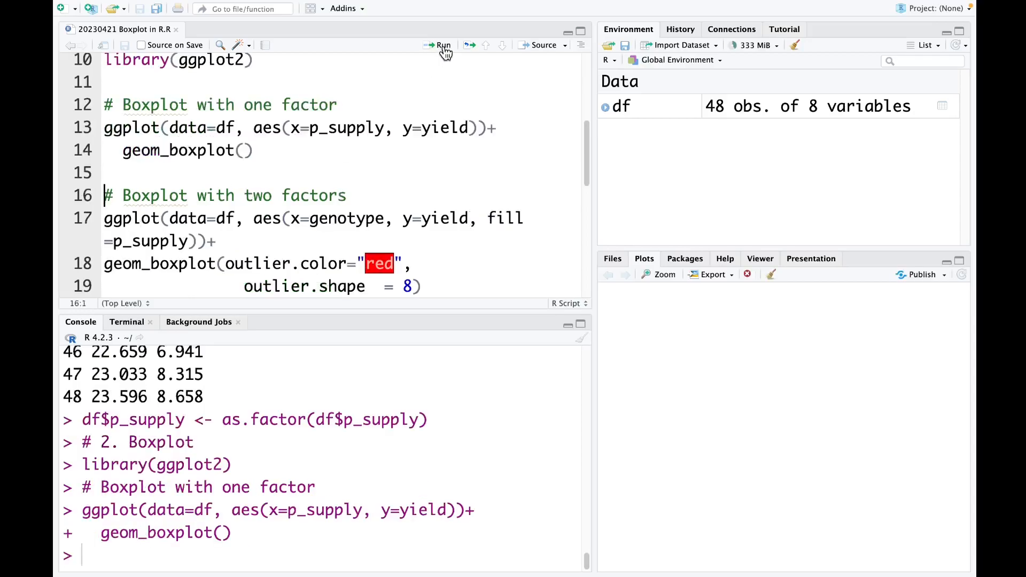
click(442, 45)
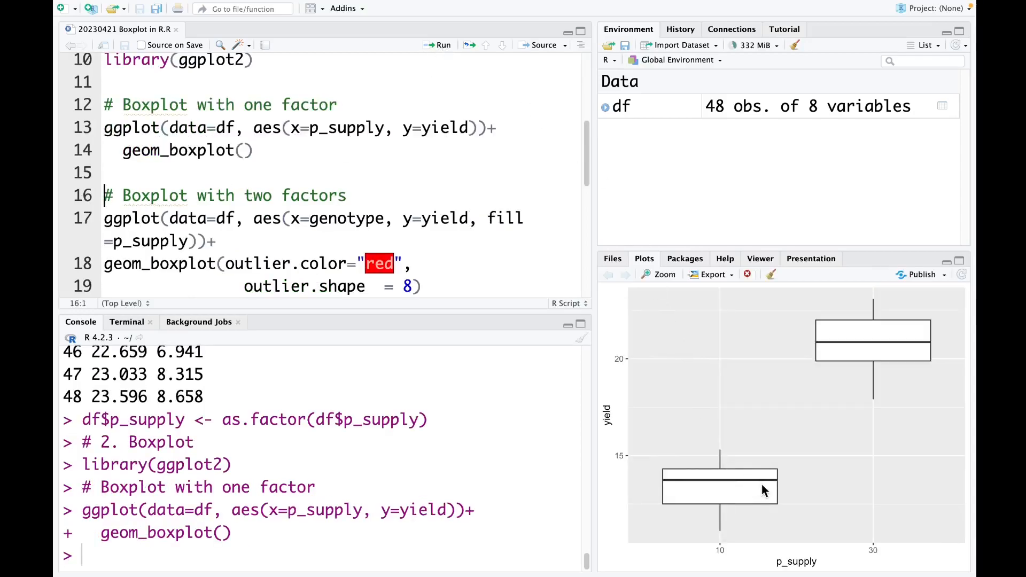
mouse_move(705, 516)
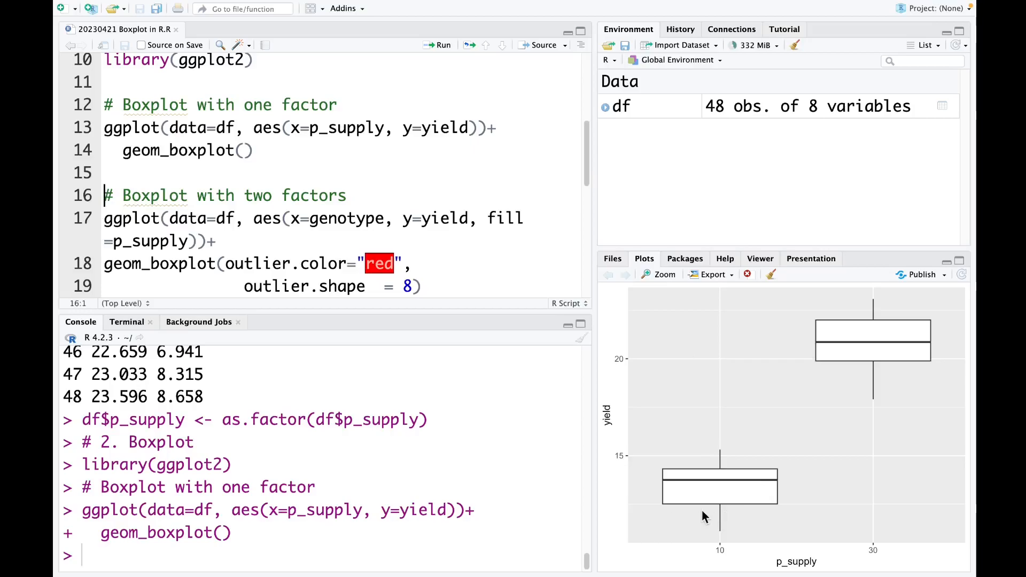
mouse_move(749, 565)
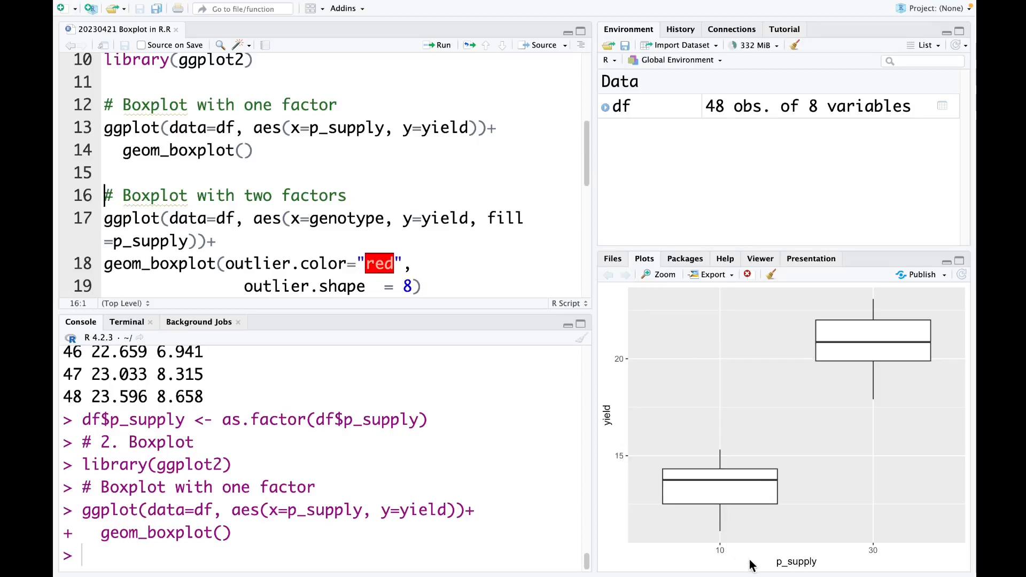
mouse_move(738, 499)
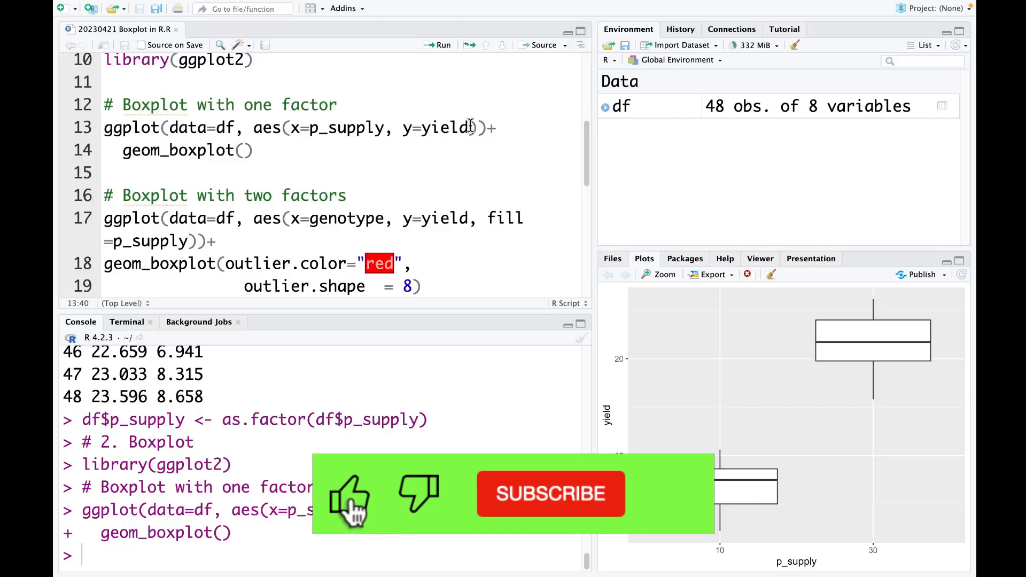
Add fill=p_supply to aes() and redraw the boxplot with coloured 10 and 30 boxes and a legend.
text(fill=p_supply)
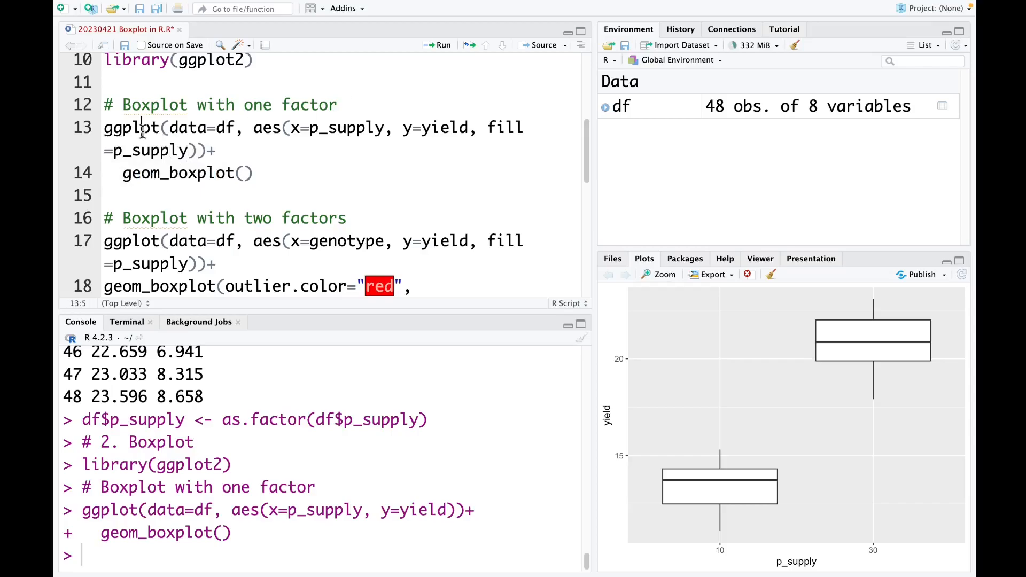
click(438, 45)
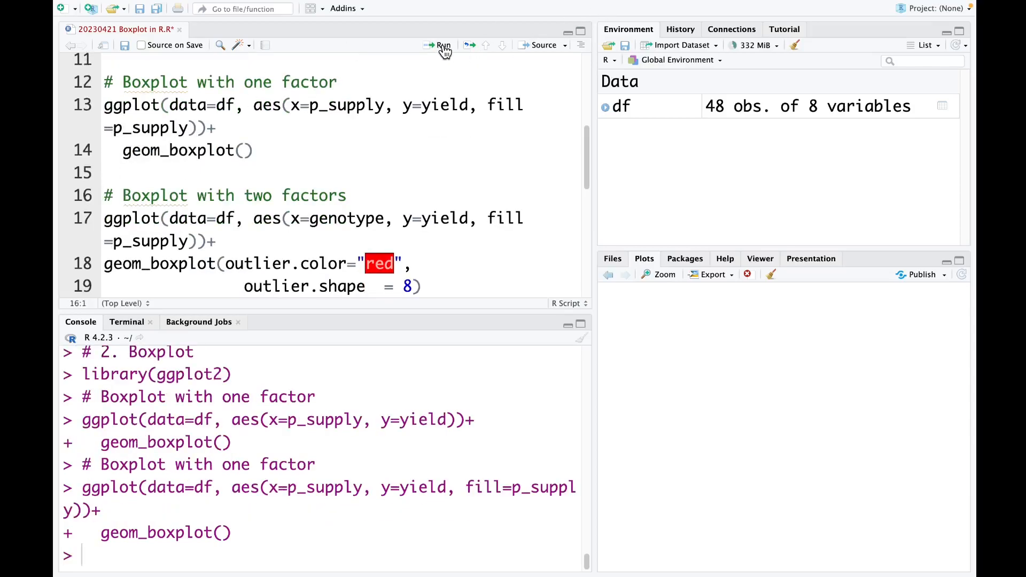
click(439, 45)
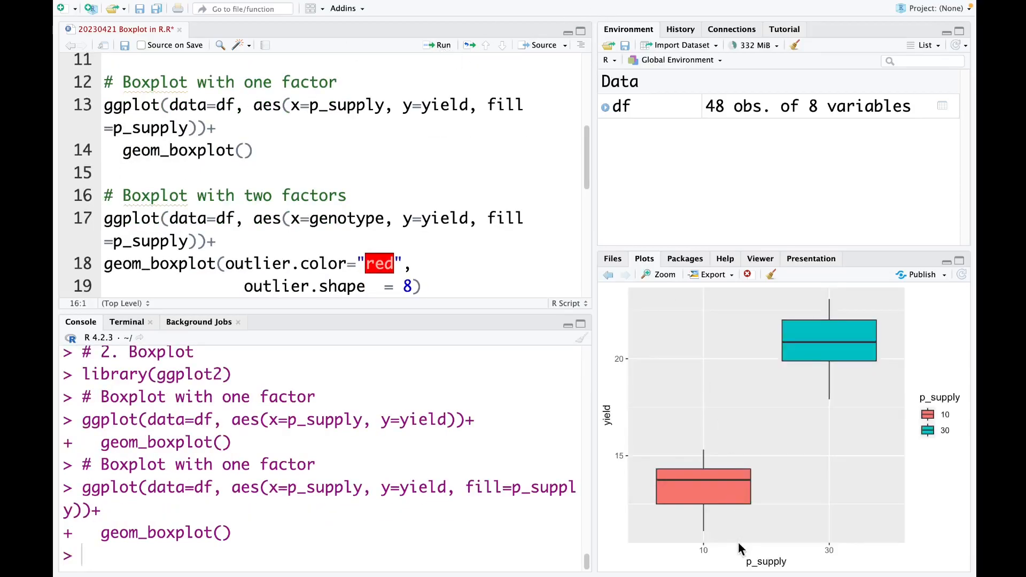
mouse_move(730, 539)
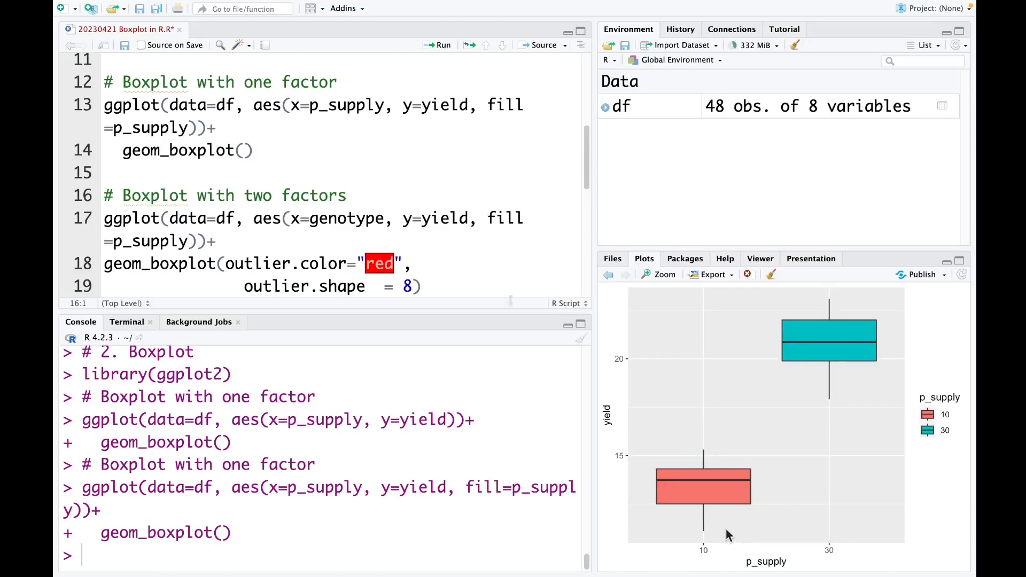
Add notch=T to geom_boxplot() and redraw the p_supply boxplots with notches.
click(246, 150)
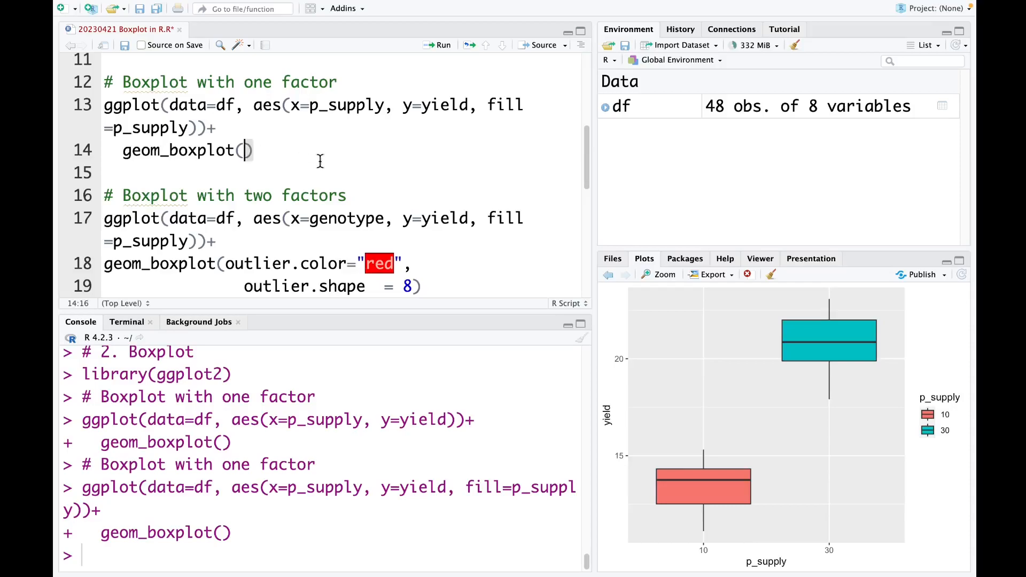
text(notch)
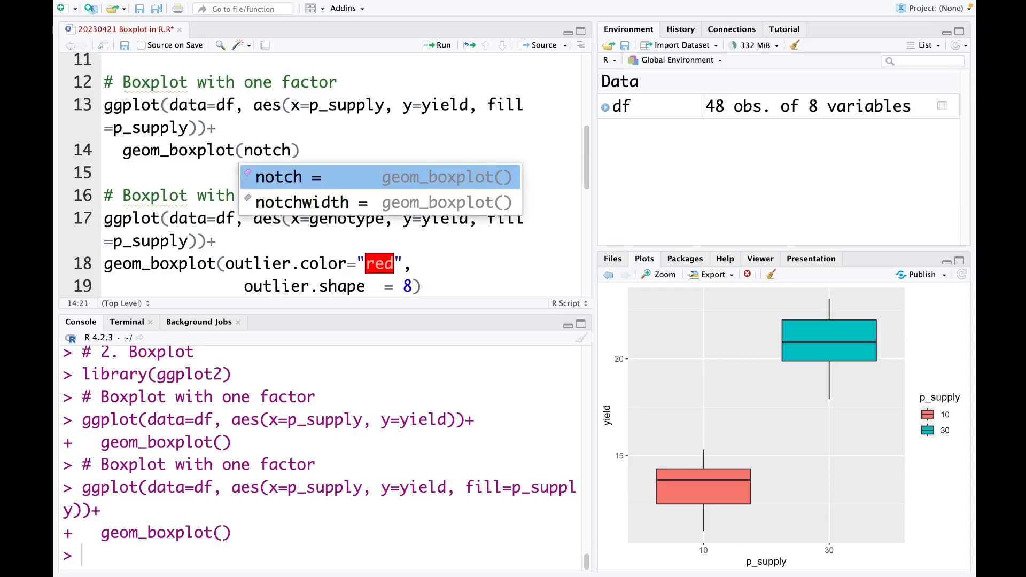
text(=T)
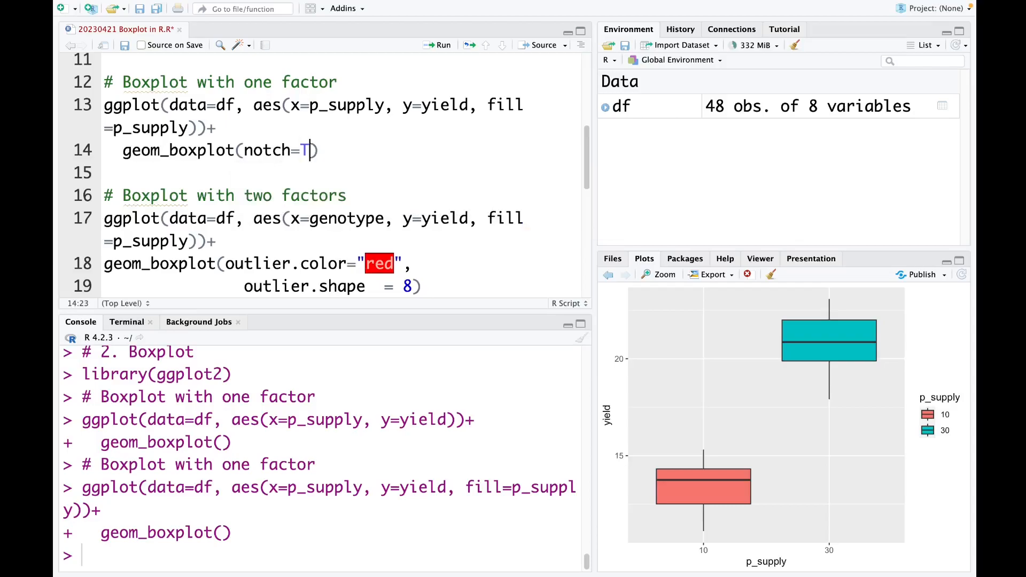
click(119, 104)
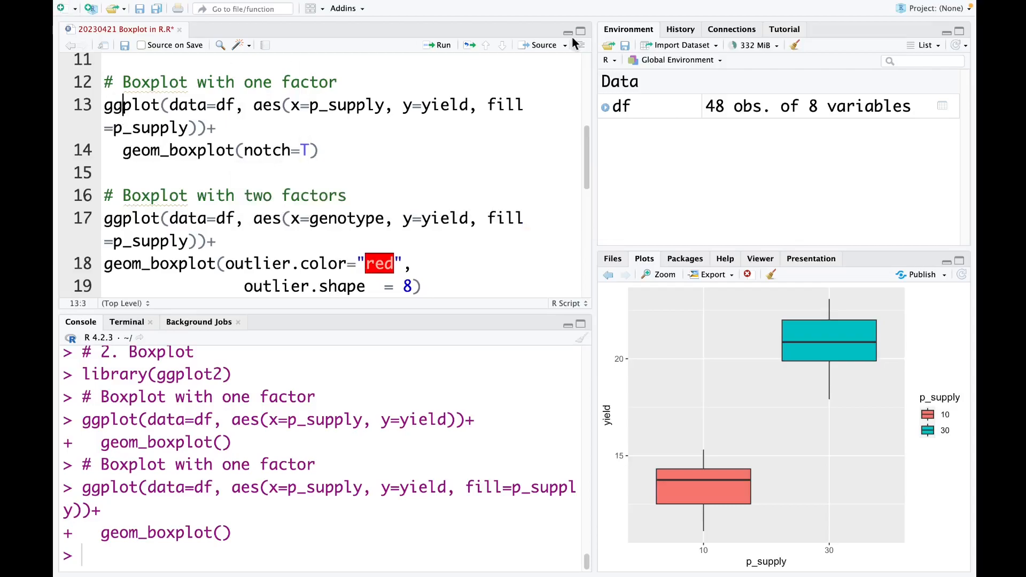
click(443, 45)
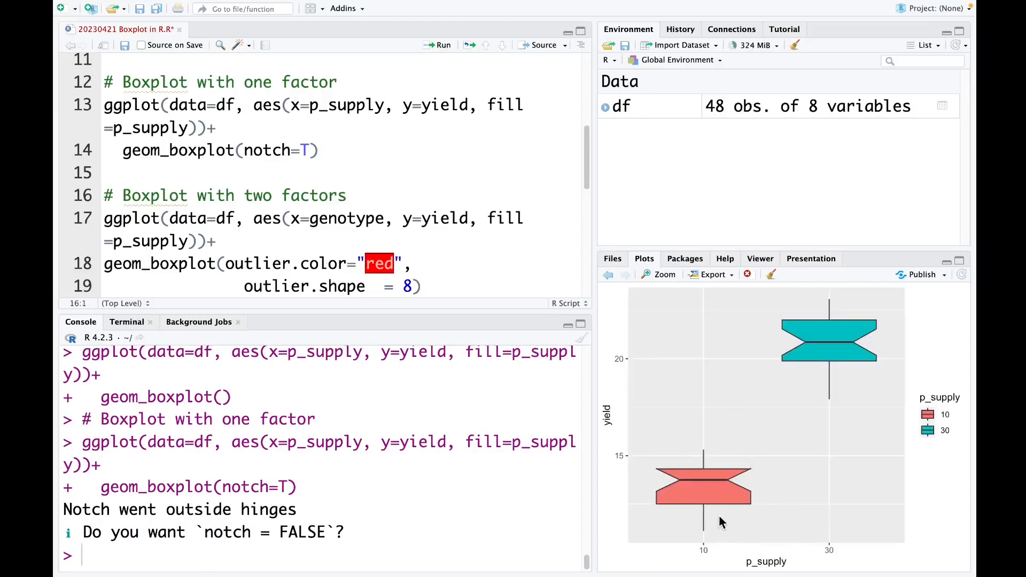
mouse_move(730, 512)
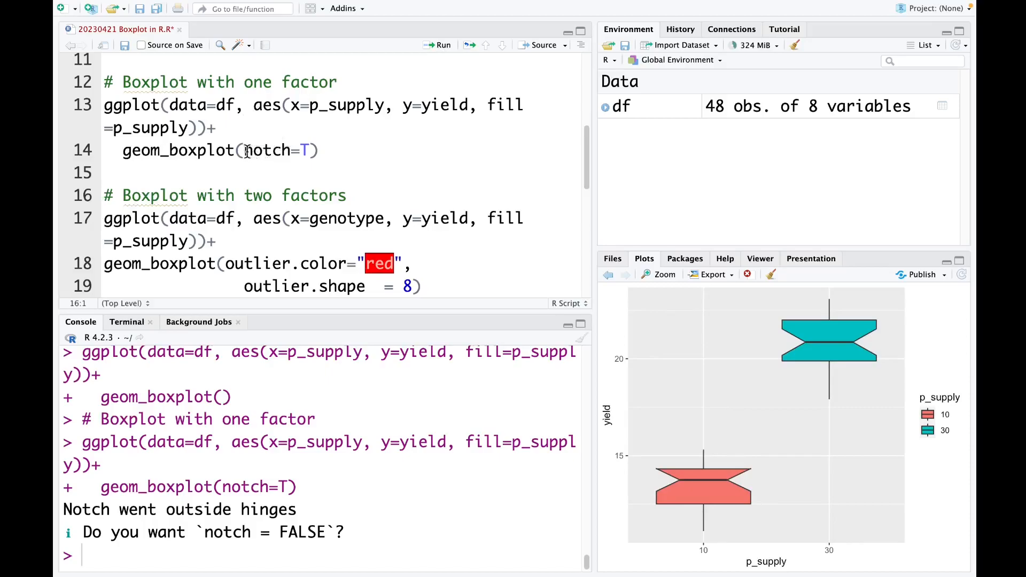
Remove notch=T, switch x and fill to genotype, and plot colour-filled boxes A–F.
double_click(267, 151)
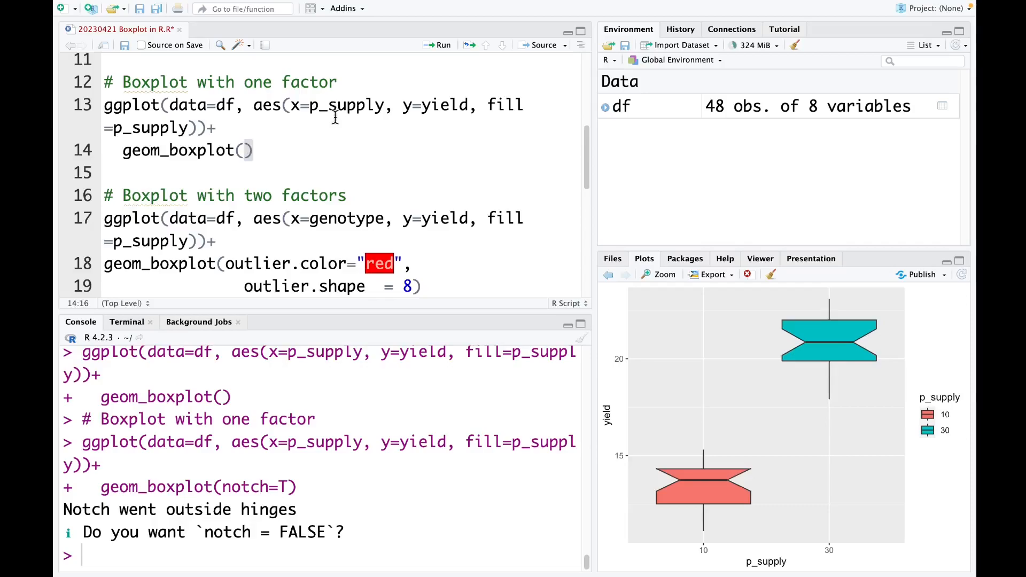
mouse_move(349, 117)
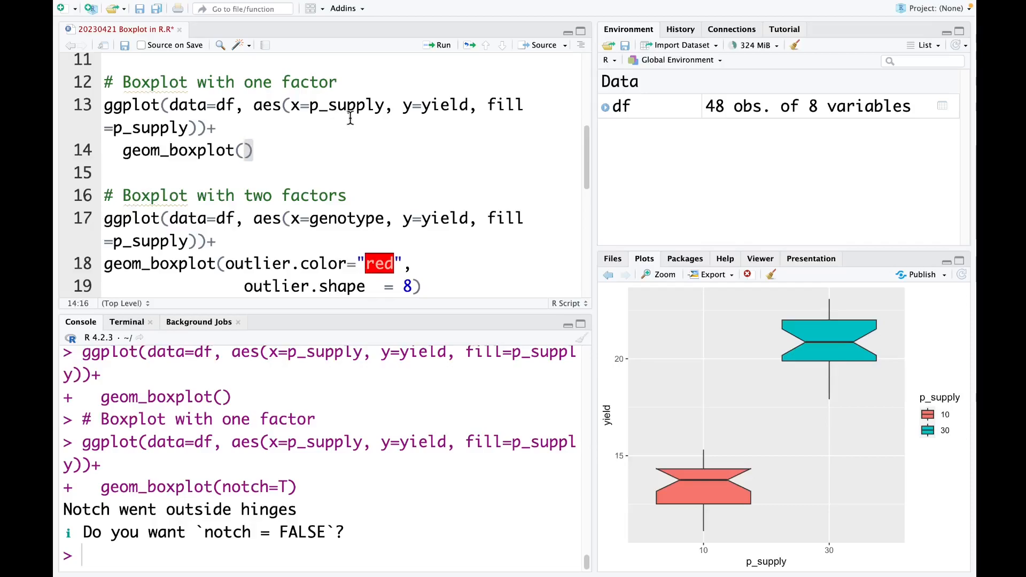
mouse_move(351, 108)
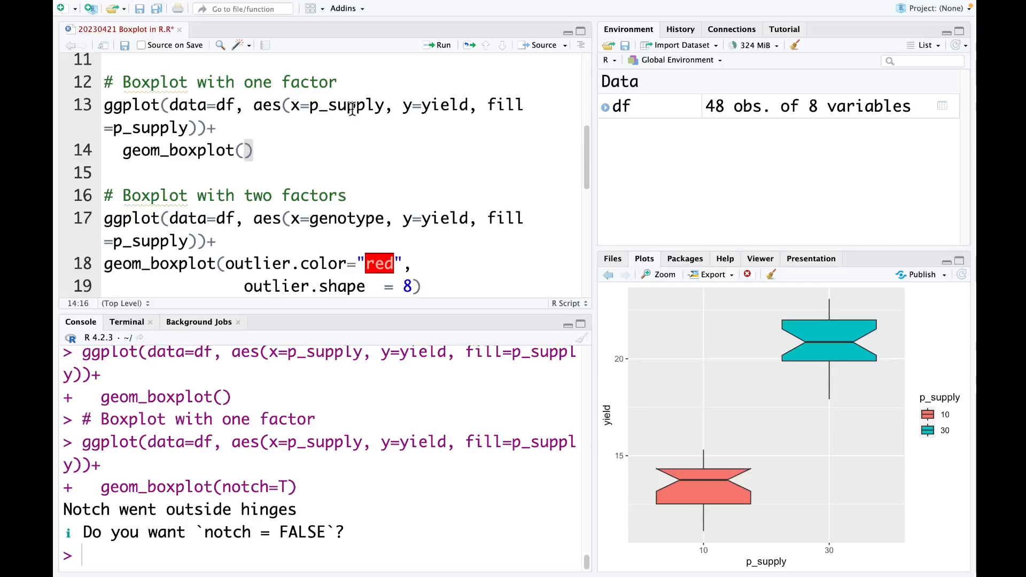
double_click(347, 104)
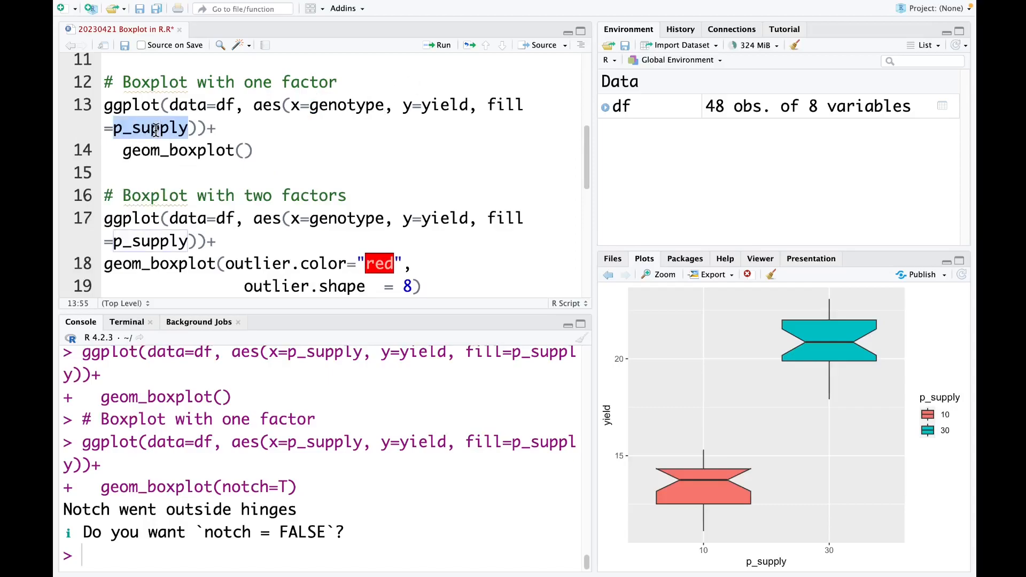
text(genotype)
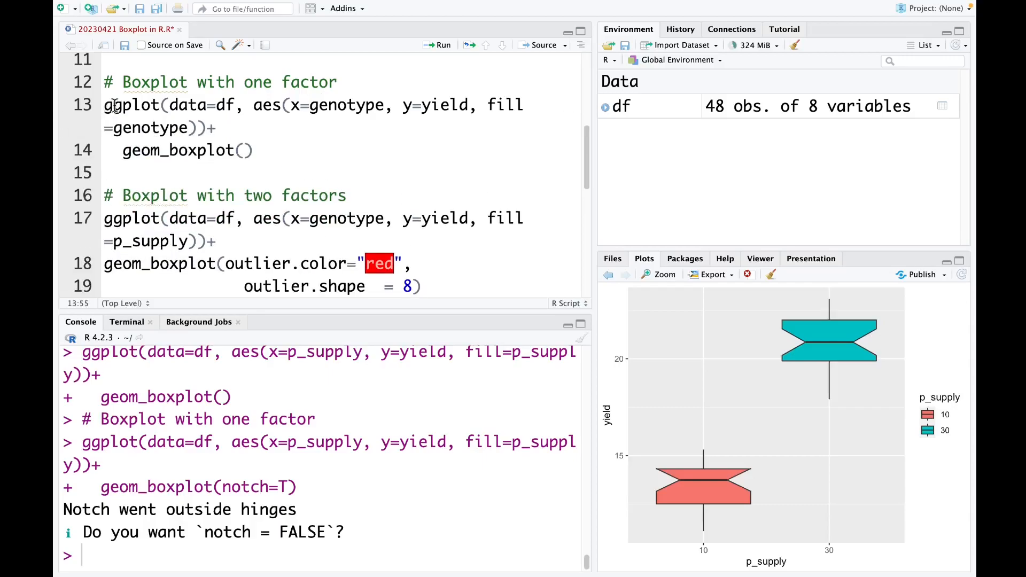
click(438, 44)
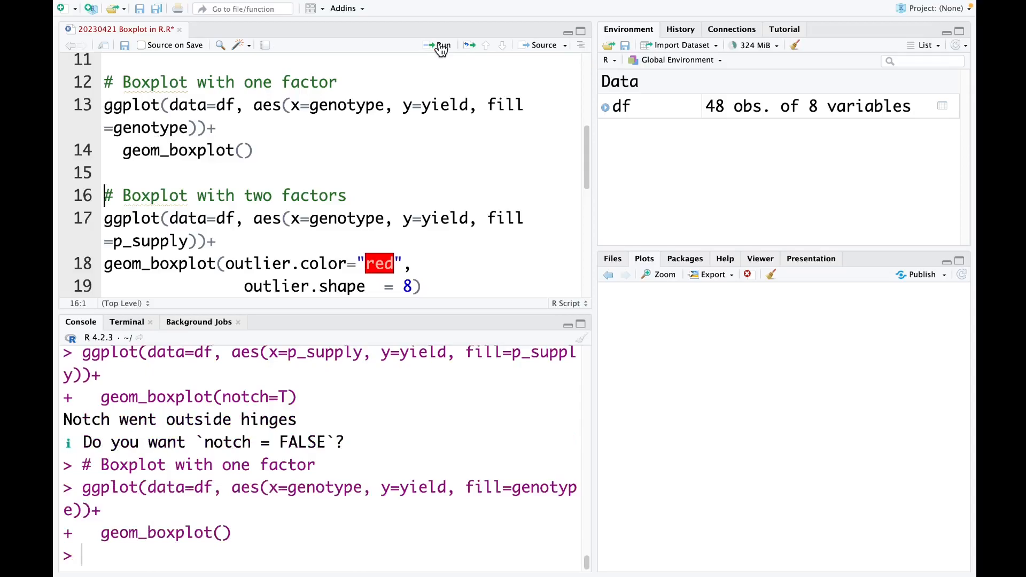
click(440, 45)
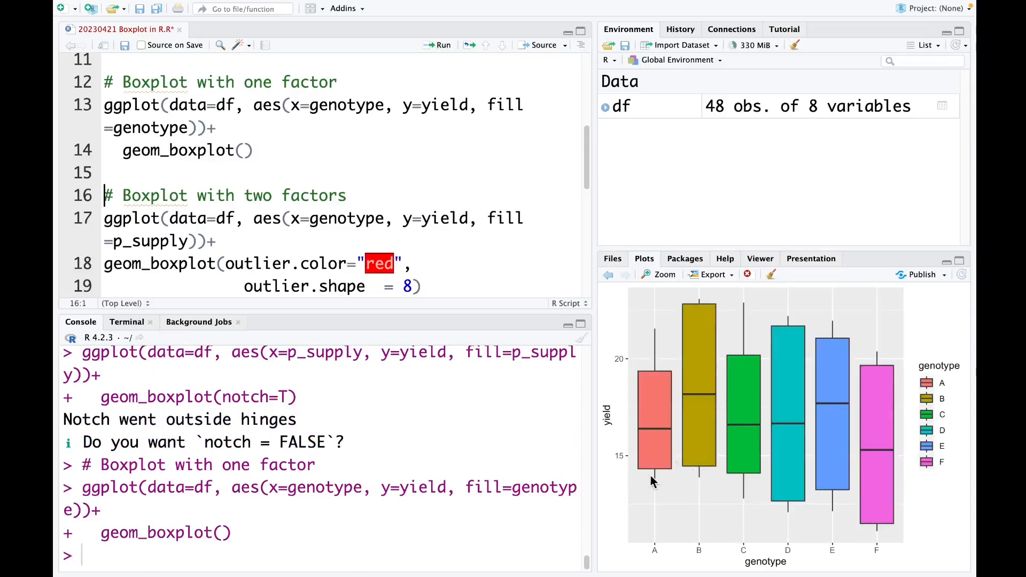
mouse_move(625, 455)
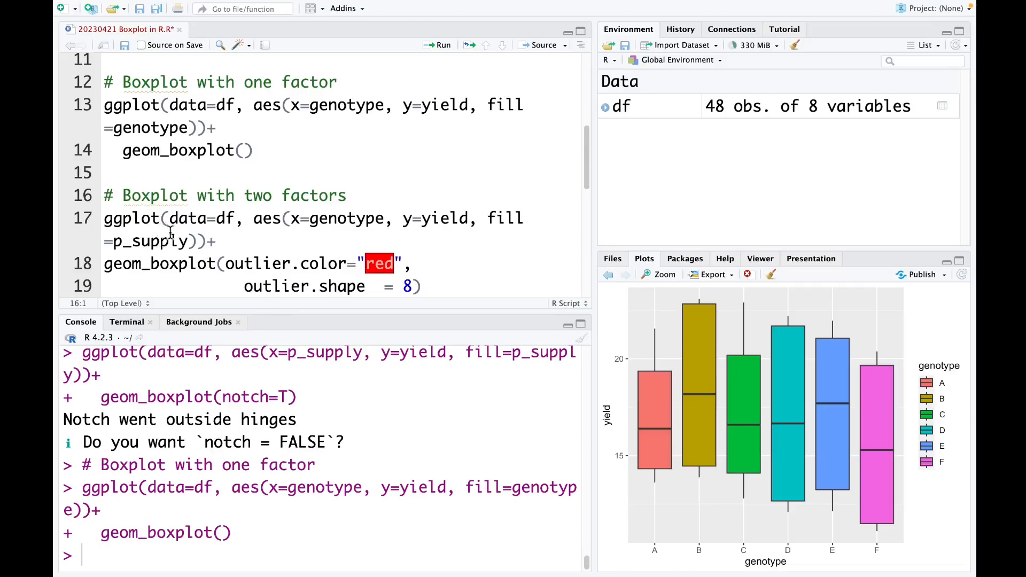
mouse_move(144, 218)
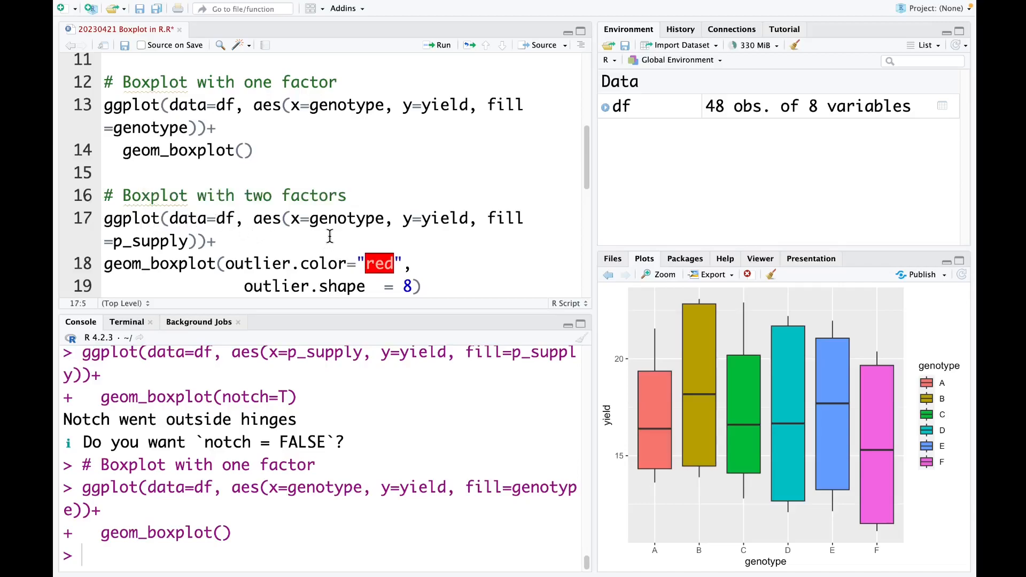
mouse_move(338, 231)
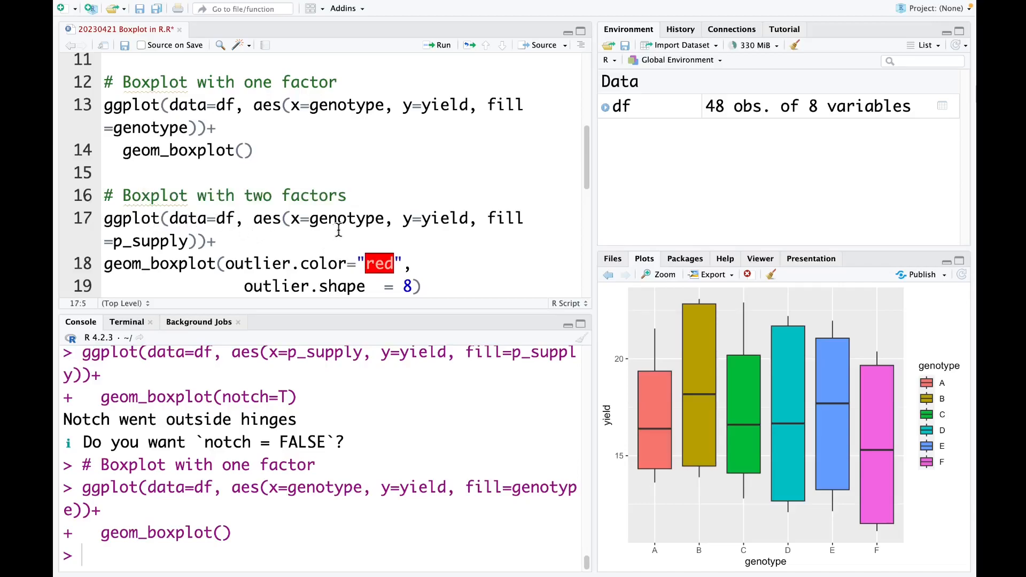
mouse_move(451, 229)
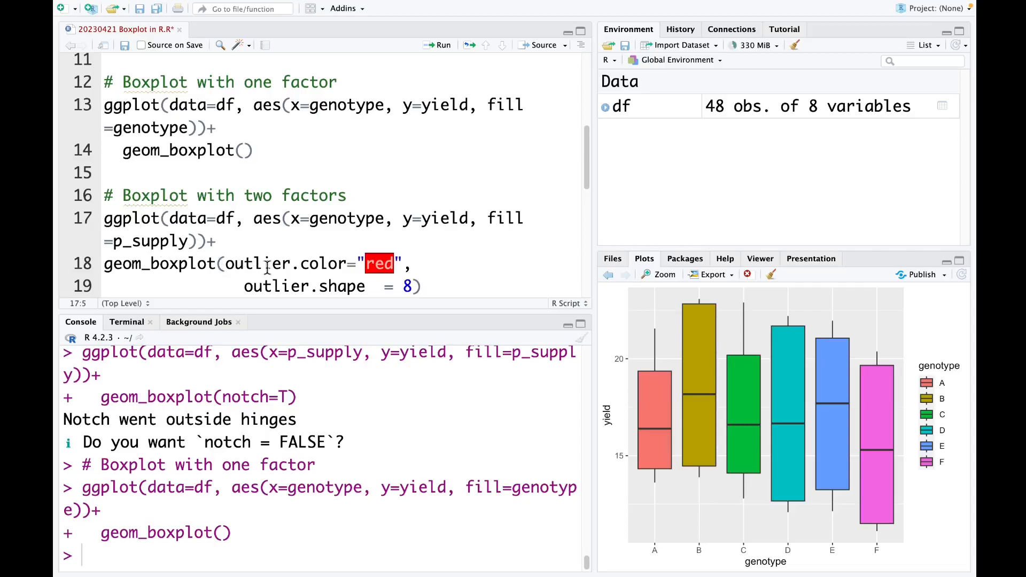
mouse_move(300, 264)
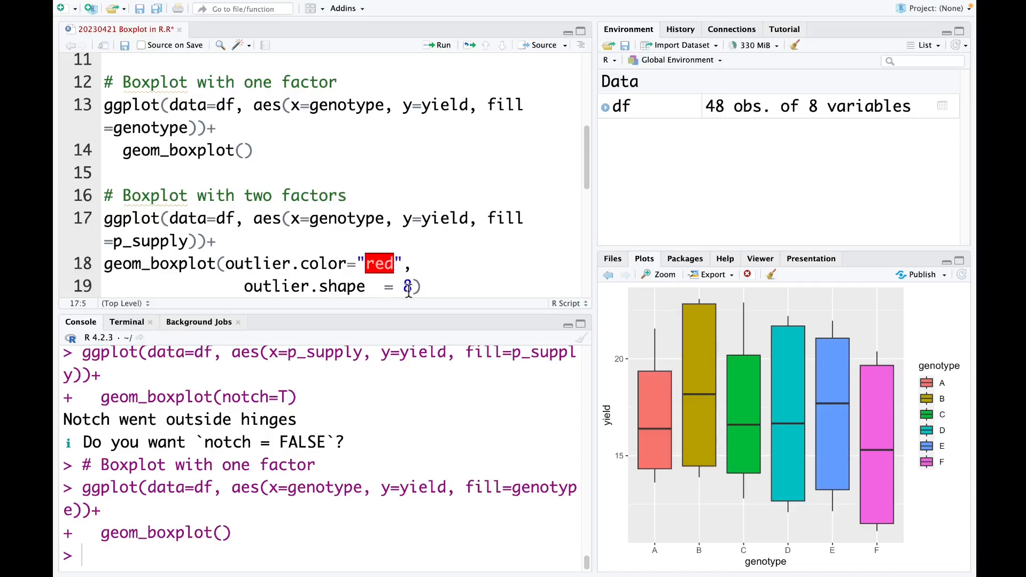
Run the two-factor boxplot of yield by genotype filled by p_supply with red star outliers (shape 8).
click(121, 218)
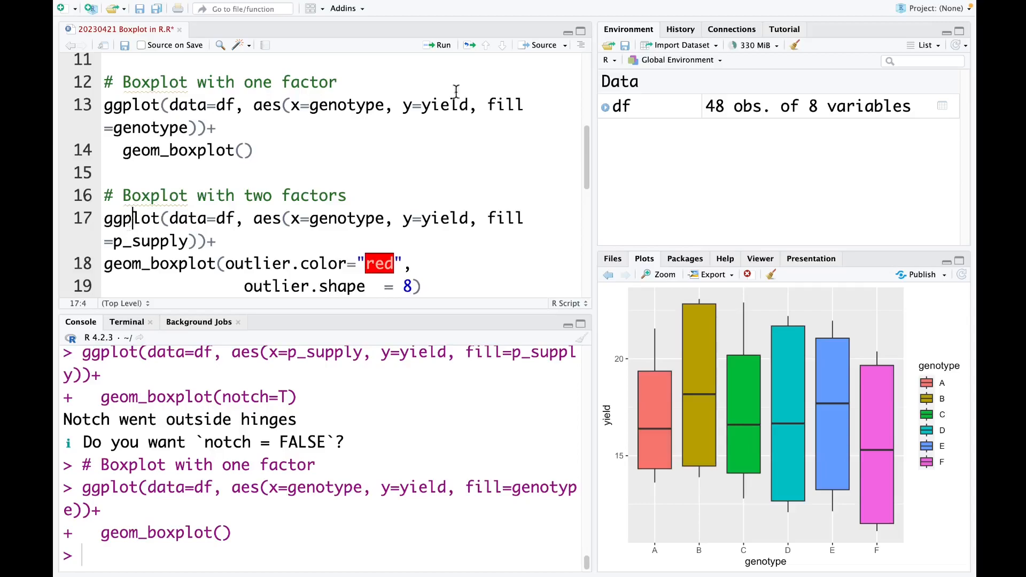
click(442, 45)
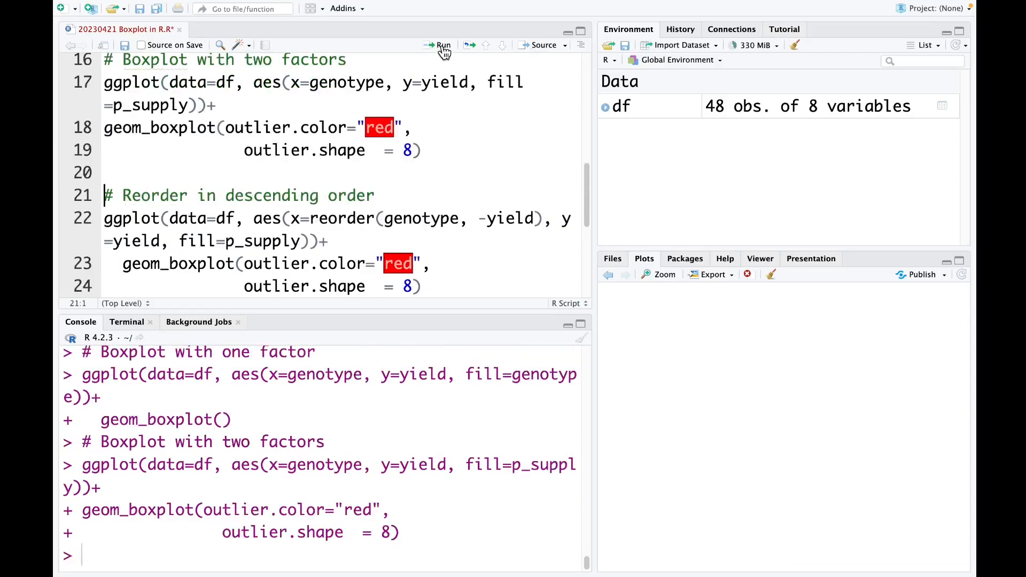
click(442, 45)
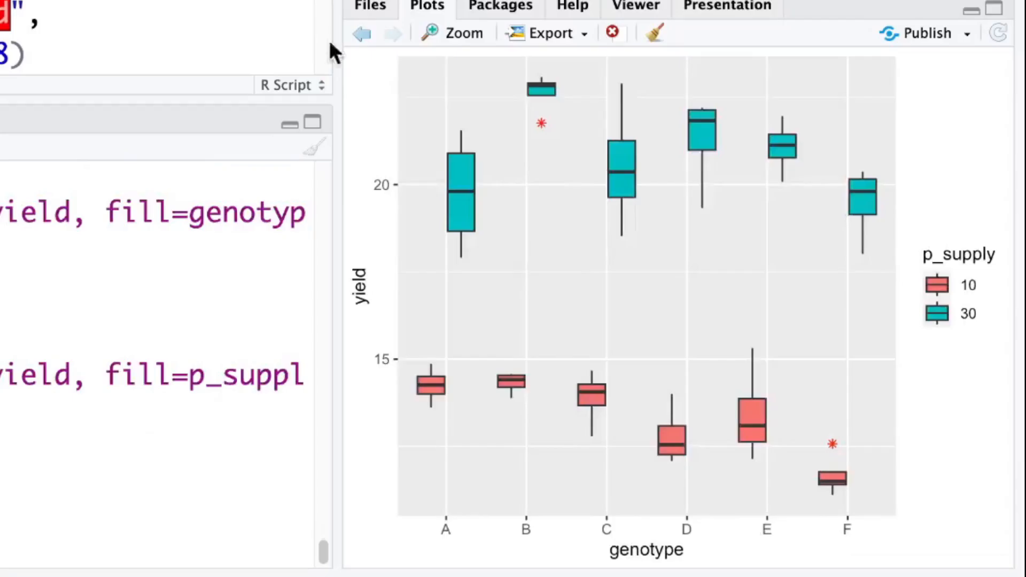
mouse_move(382, 398)
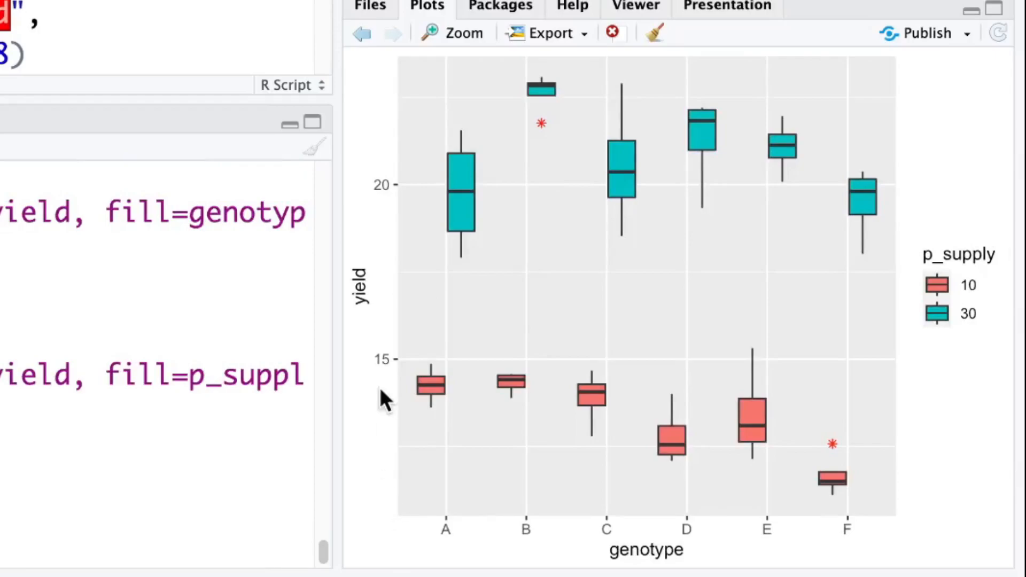
mouse_move(367, 330)
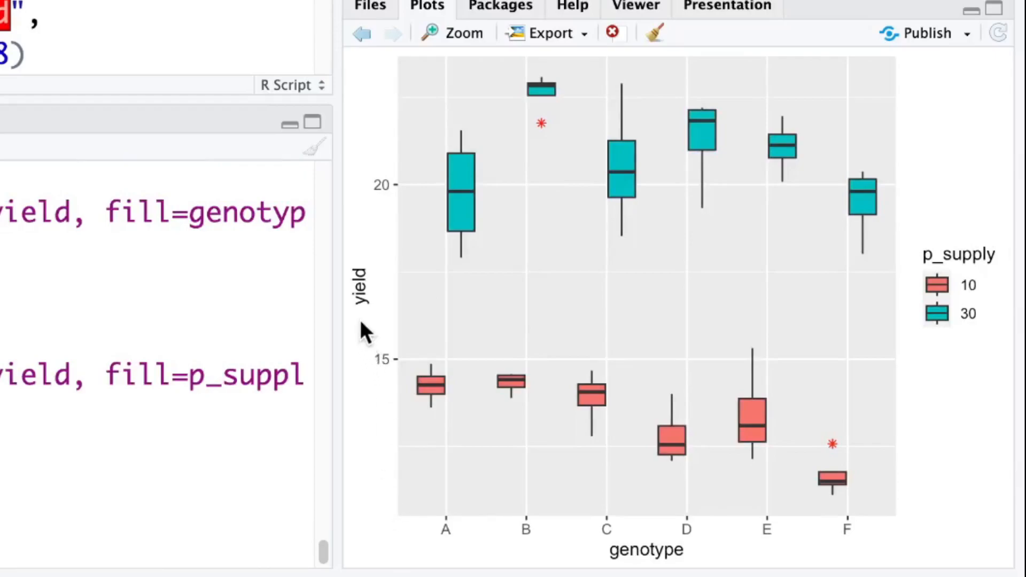
mouse_move(448, 546)
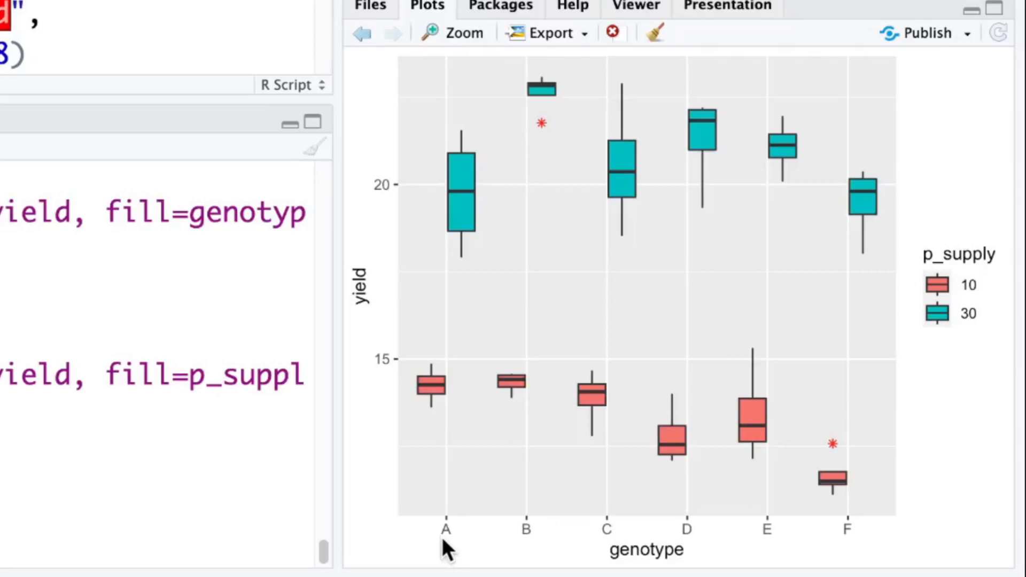
mouse_move(922, 410)
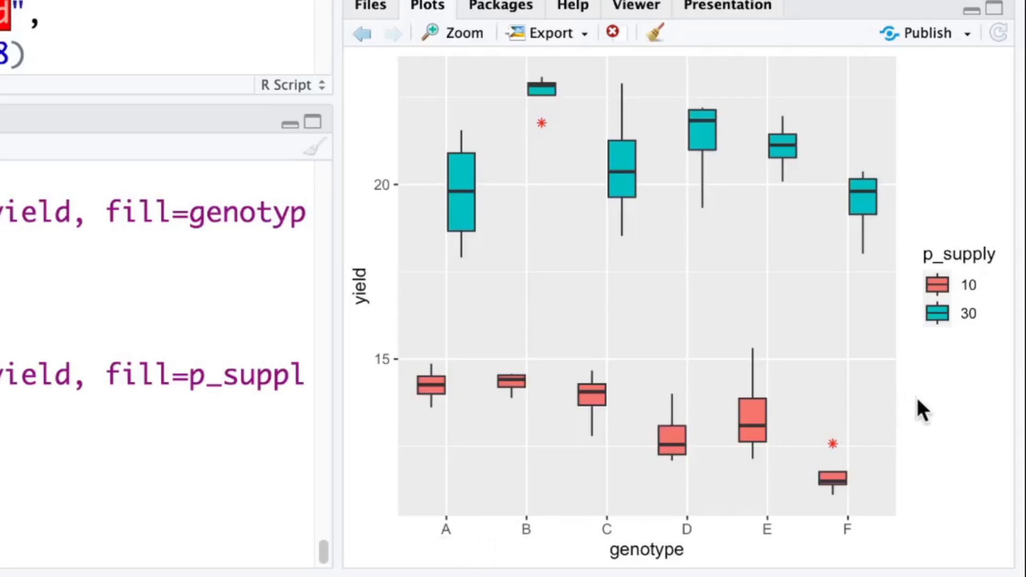
mouse_move(971, 366)
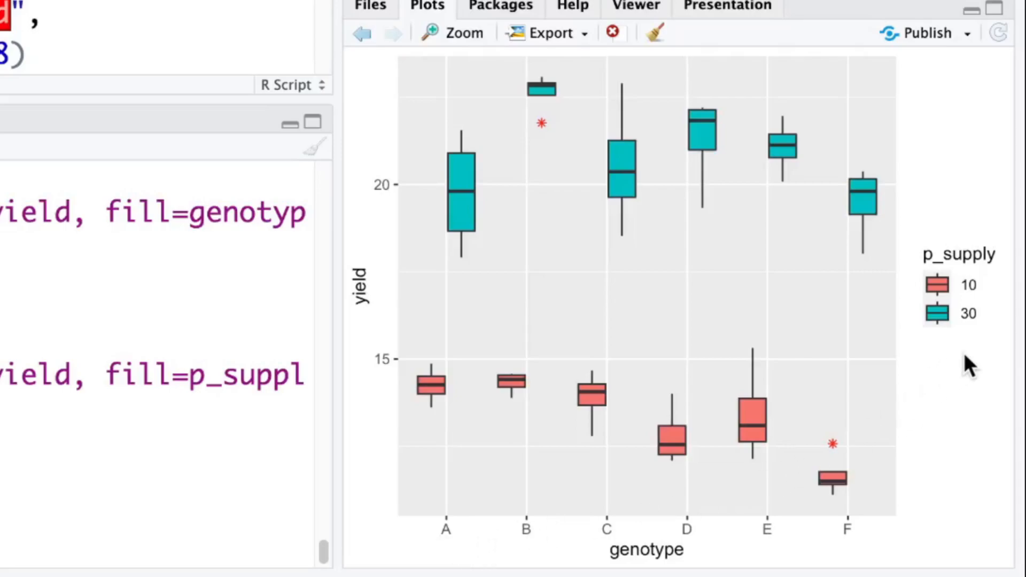
mouse_move(975, 364)
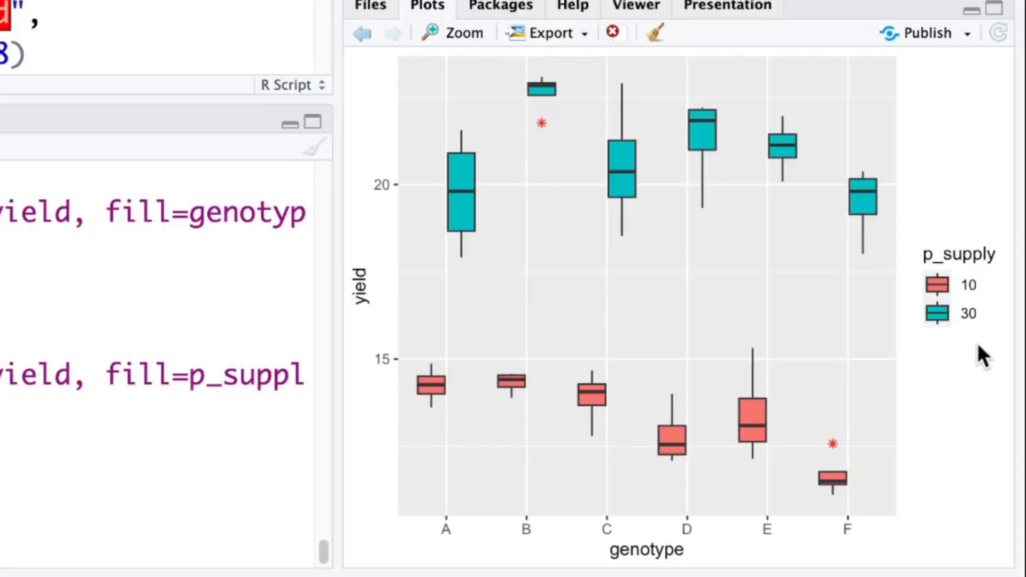
mouse_move(582, 235)
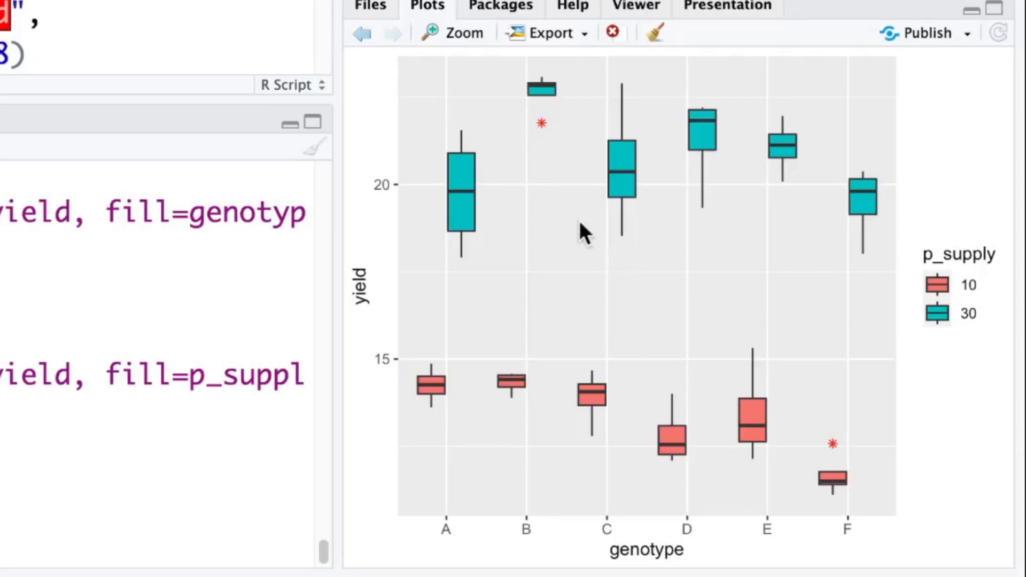
mouse_move(546, 141)
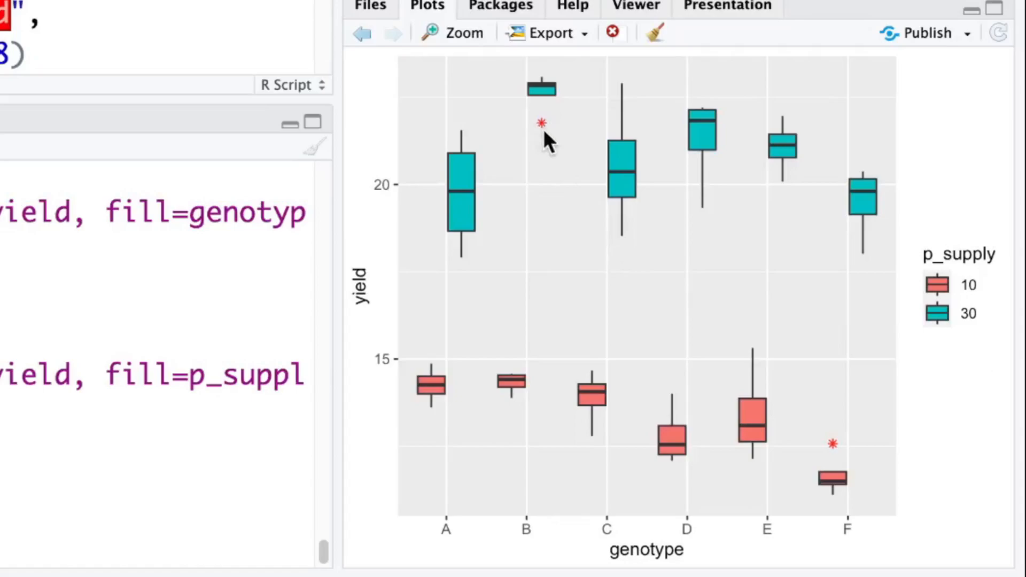
mouse_move(545, 139)
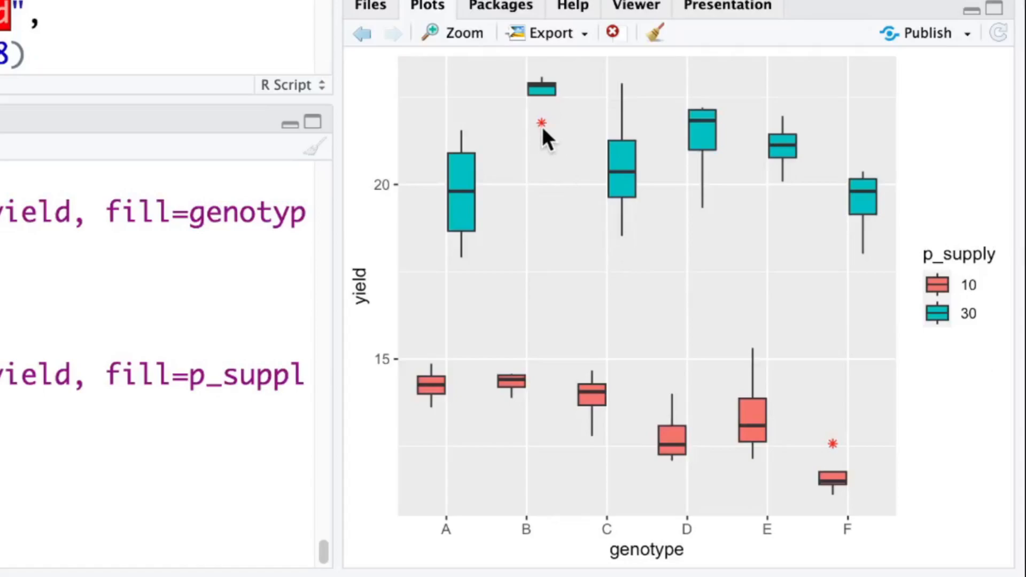
mouse_move(848, 553)
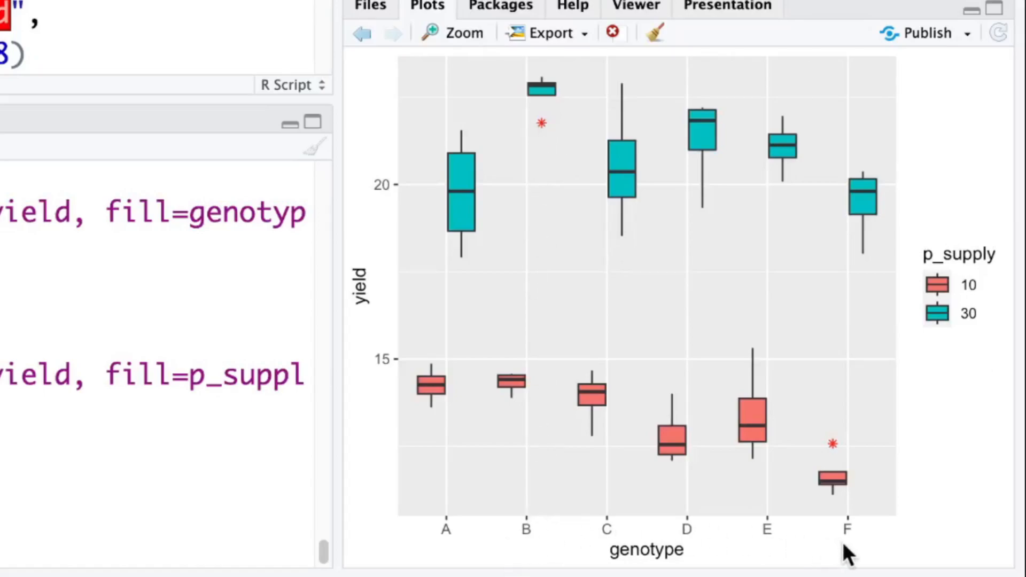
mouse_move(659, 273)
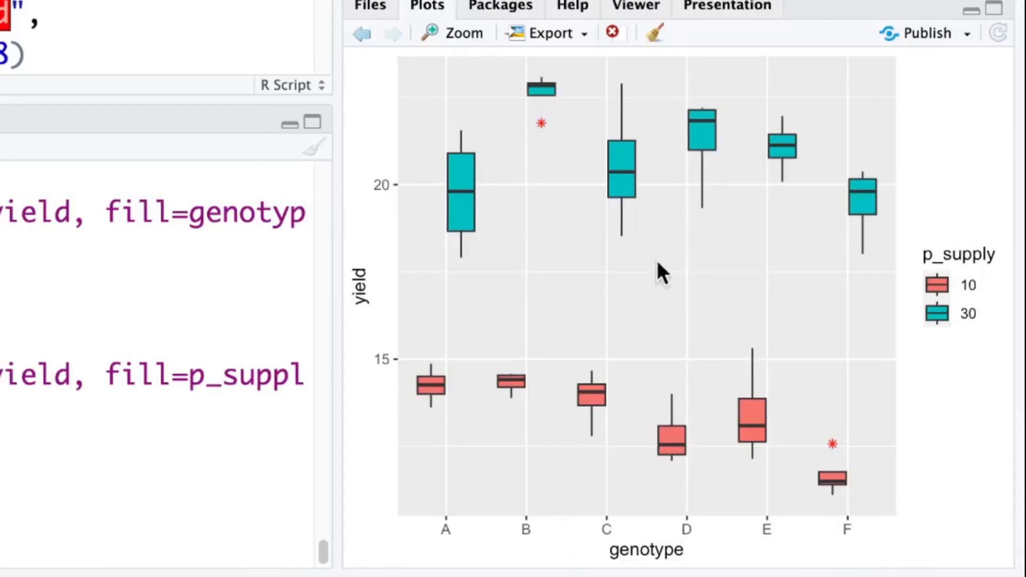
mouse_move(543, 138)
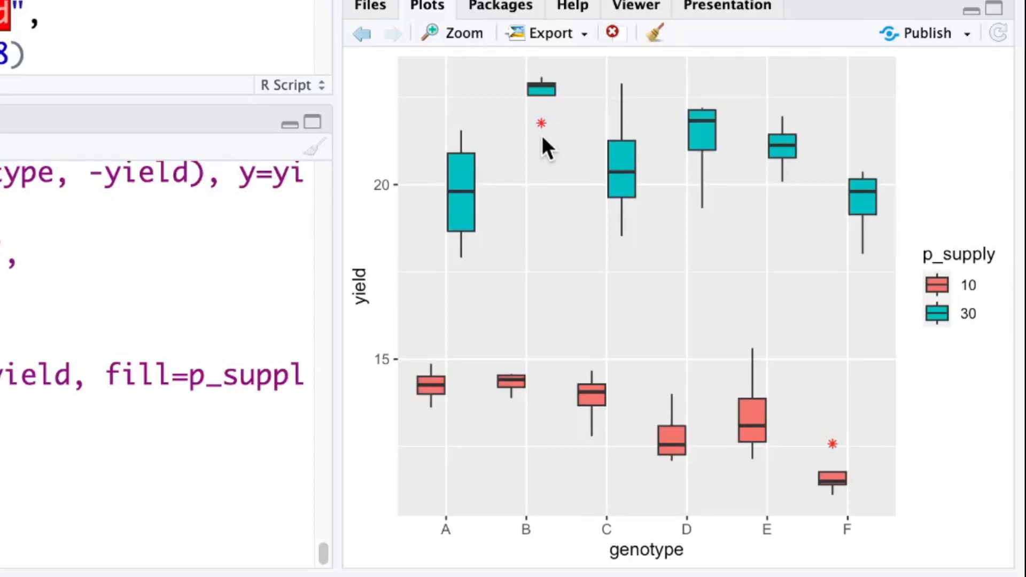
mouse_move(545, 151)
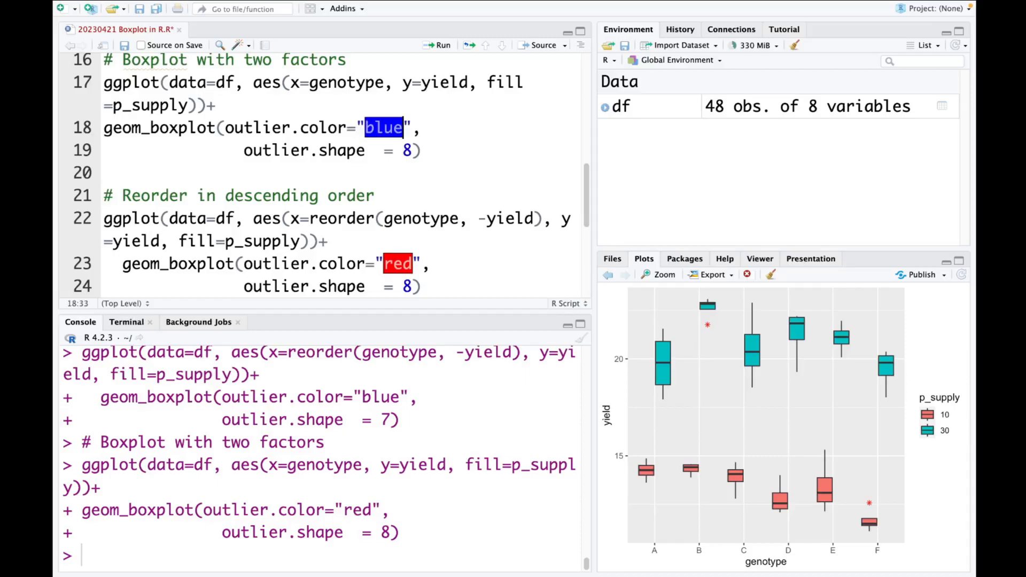
Change outliers to blue triangles (outlier.color="blue", outlier.shape=6) and redraw the plot.
click(414, 149)
text(6)
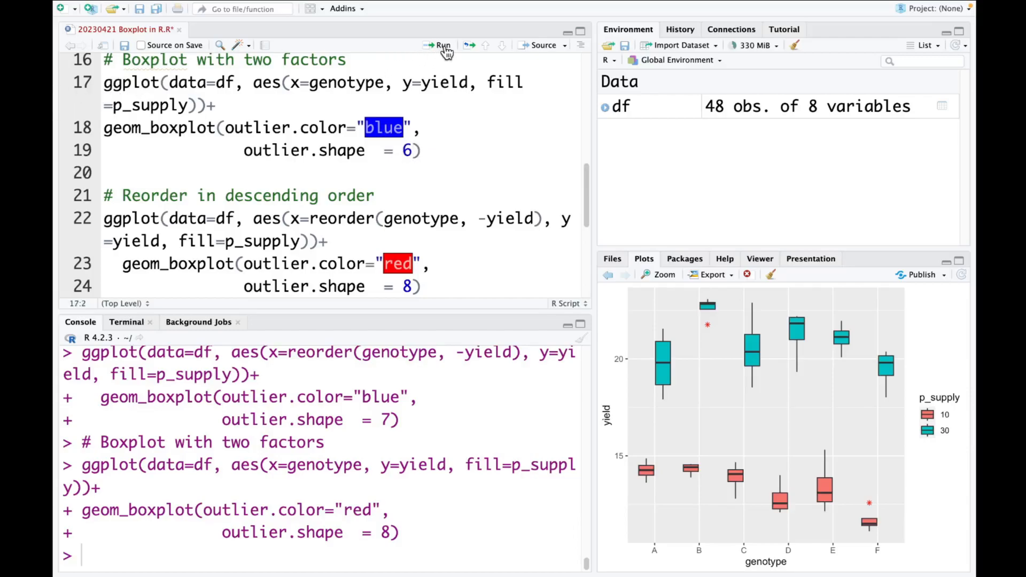
click(658, 275)
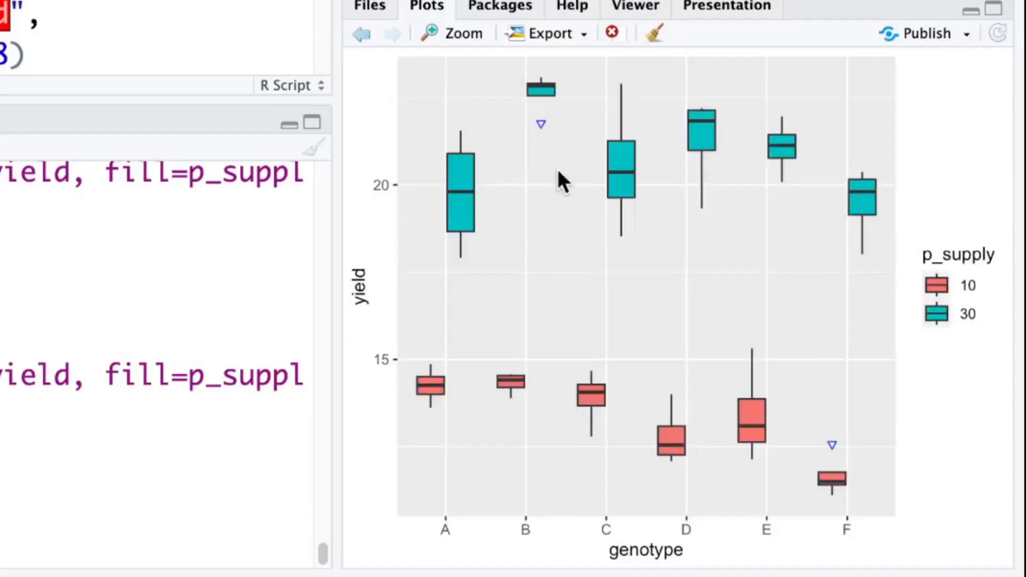
mouse_move(549, 144)
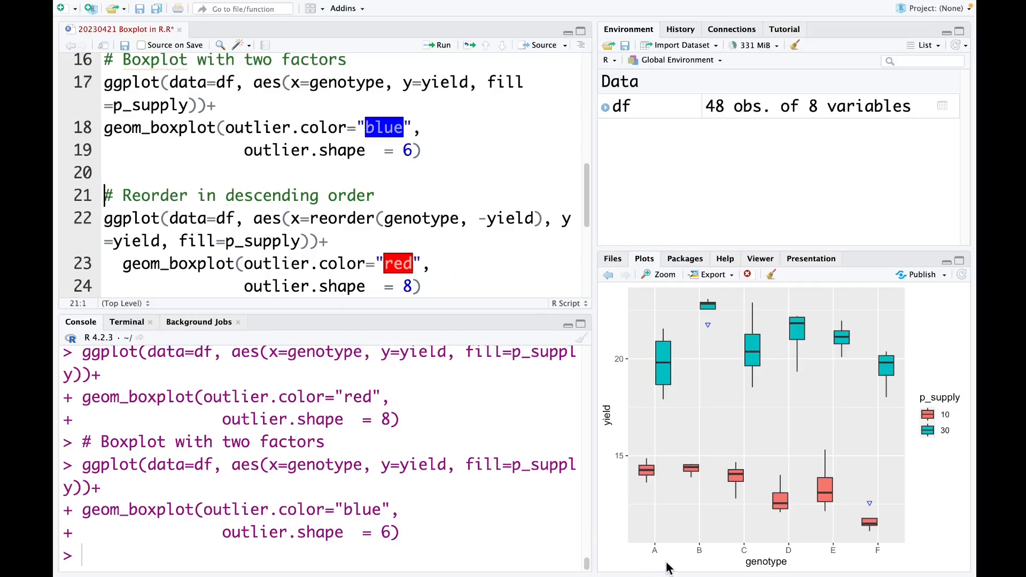
mouse_move(723, 568)
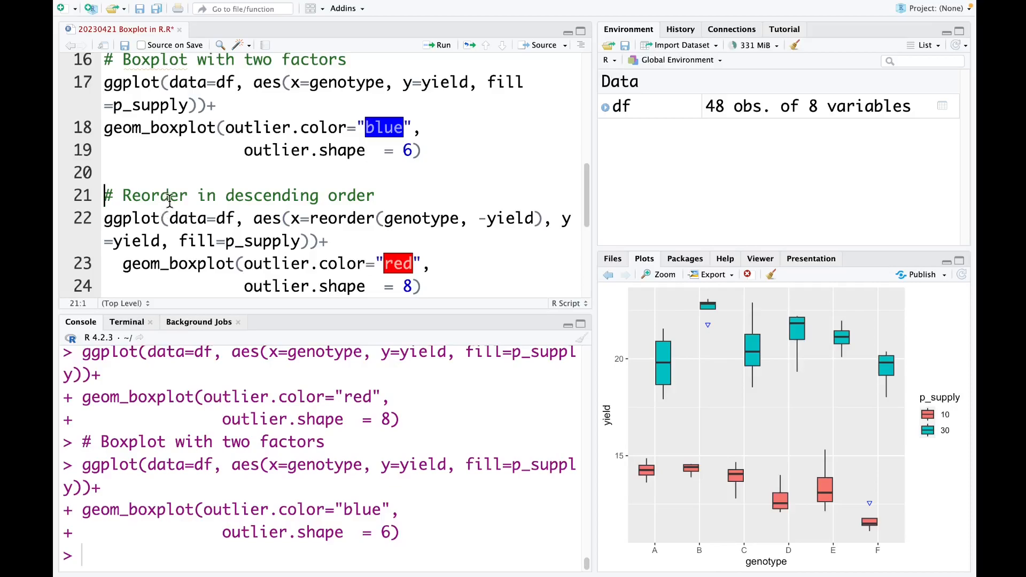
mouse_move(357, 197)
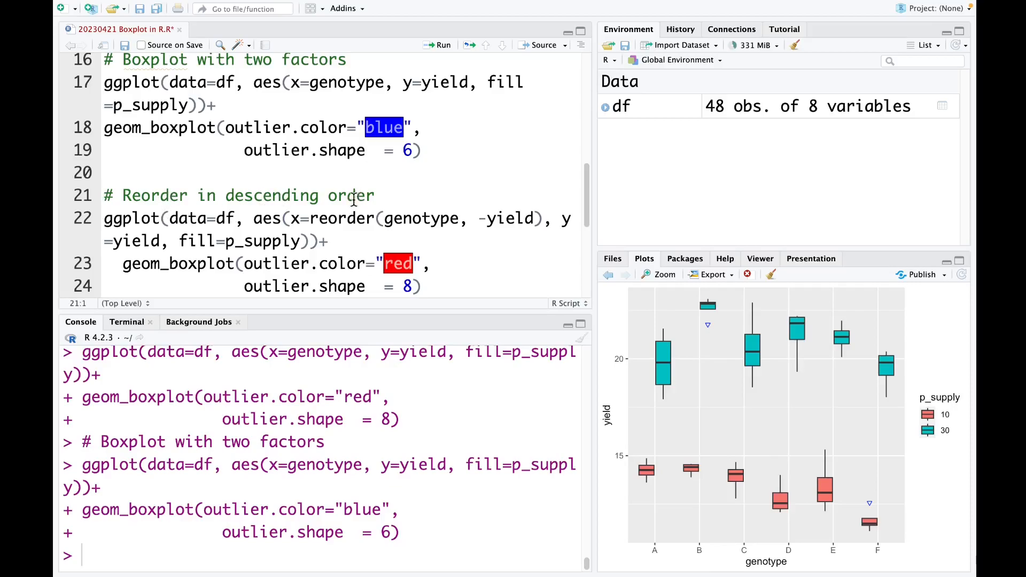
mouse_move(313, 218)
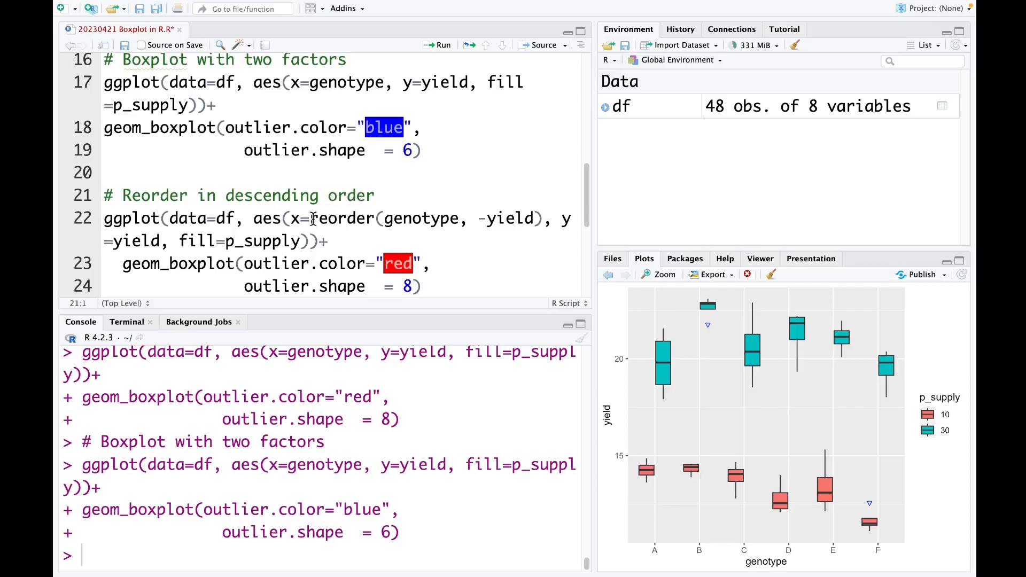
Plot boxplots with reorder(genotype, -yield) so genotypes run B, E, C, D, A, F.
click(310, 218)
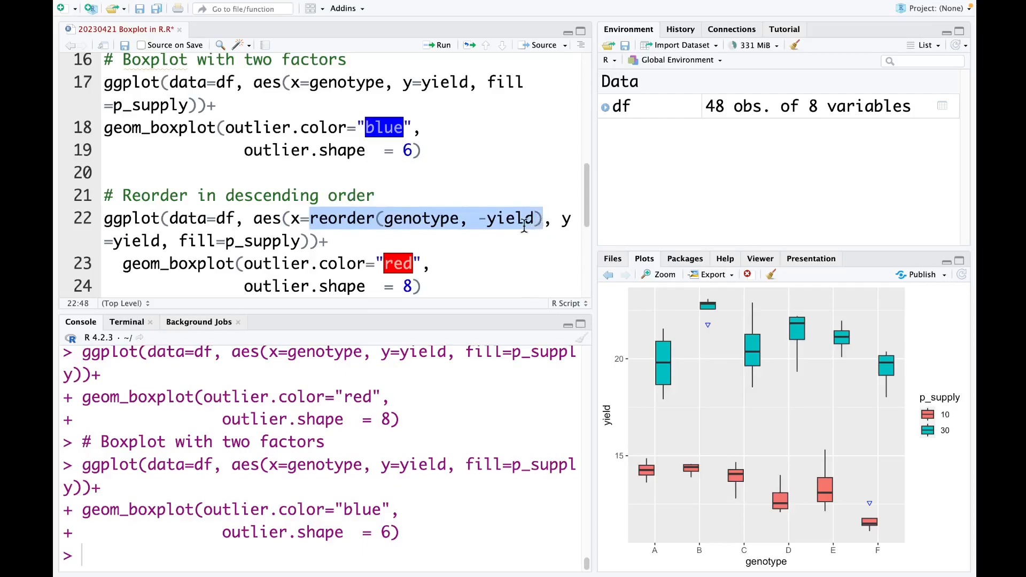
mouse_move(481, 226)
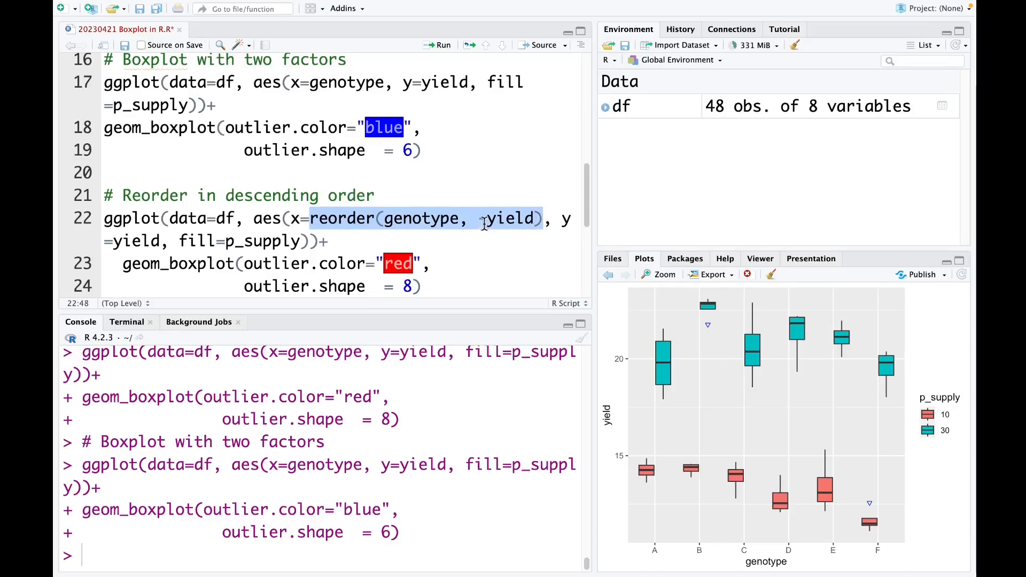
text(-)
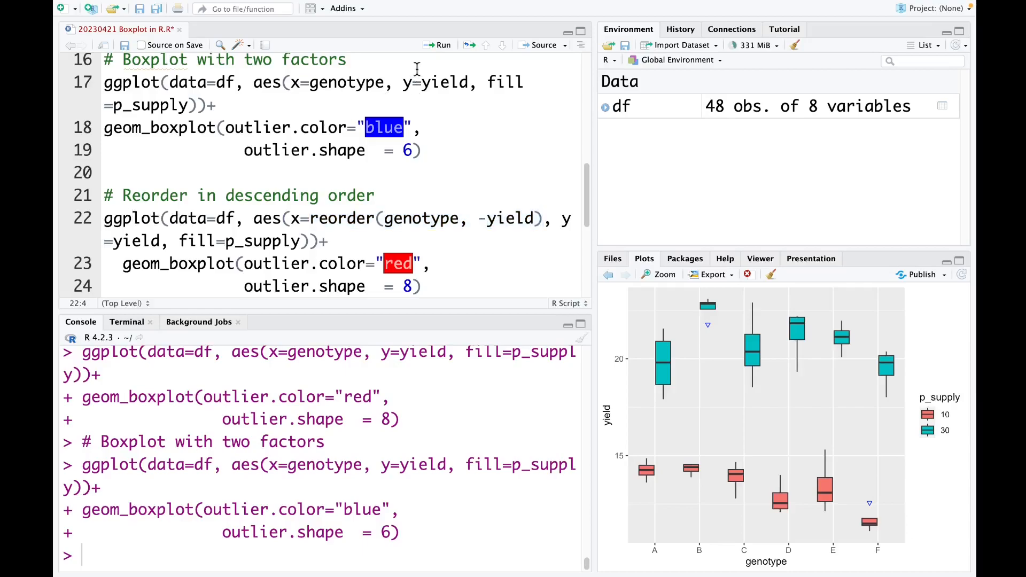
click(441, 44)
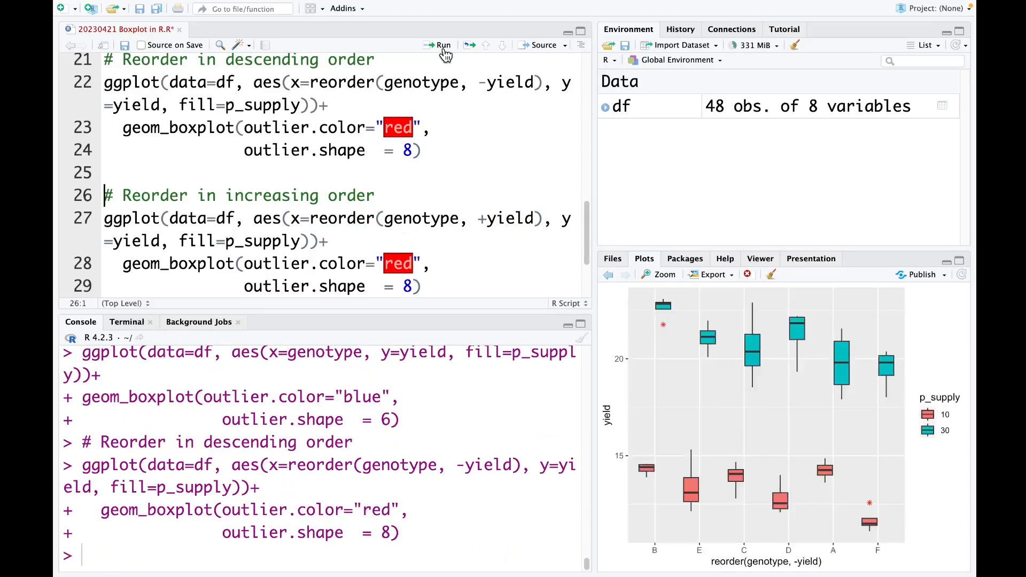
click(663, 274)
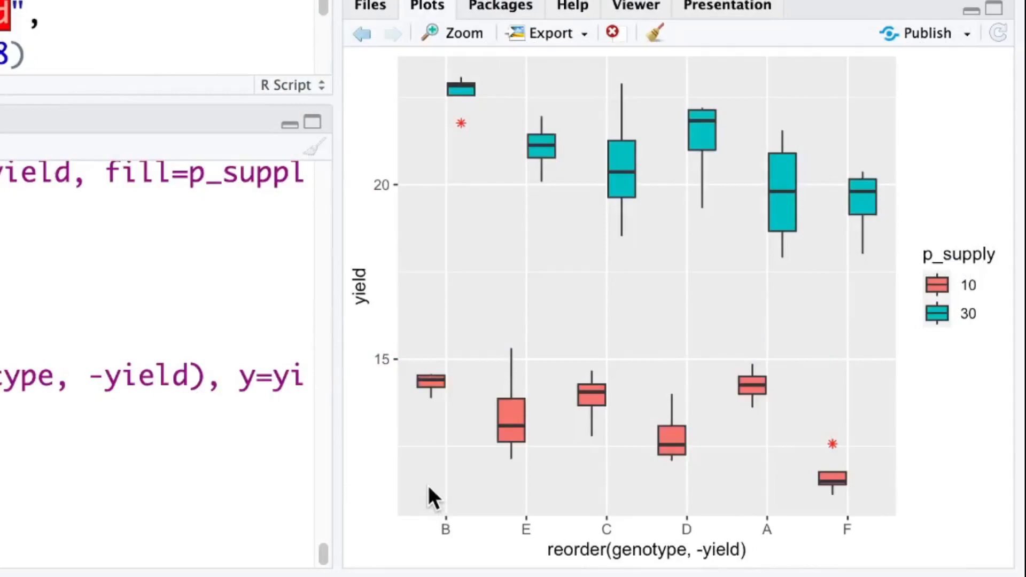
mouse_move(448, 527)
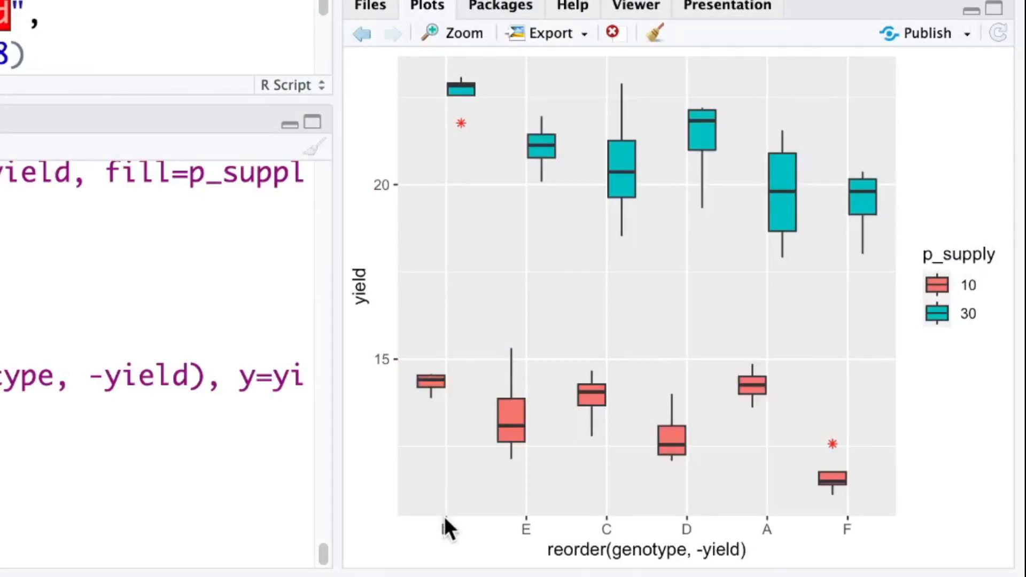
mouse_move(873, 524)
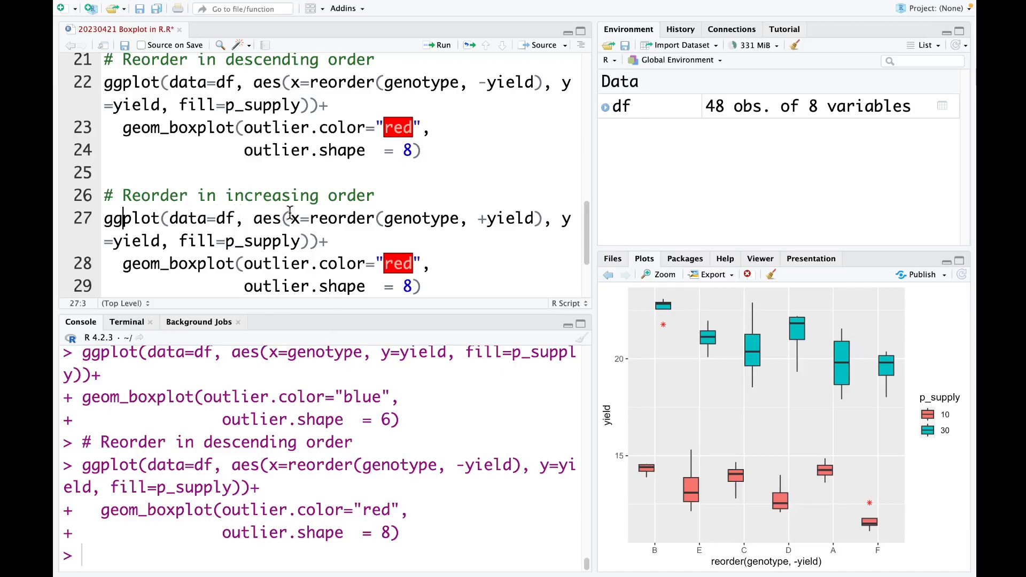
mouse_move(354, 218)
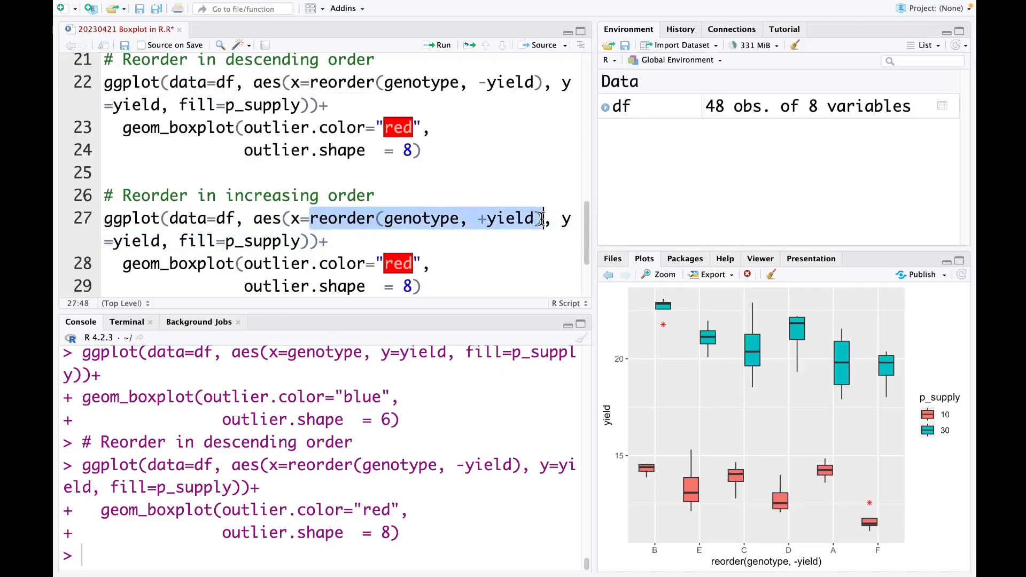
Run the reorder(genotype, +yield) block so genotypes run F, A, D, C, E, B.
click(497, 218)
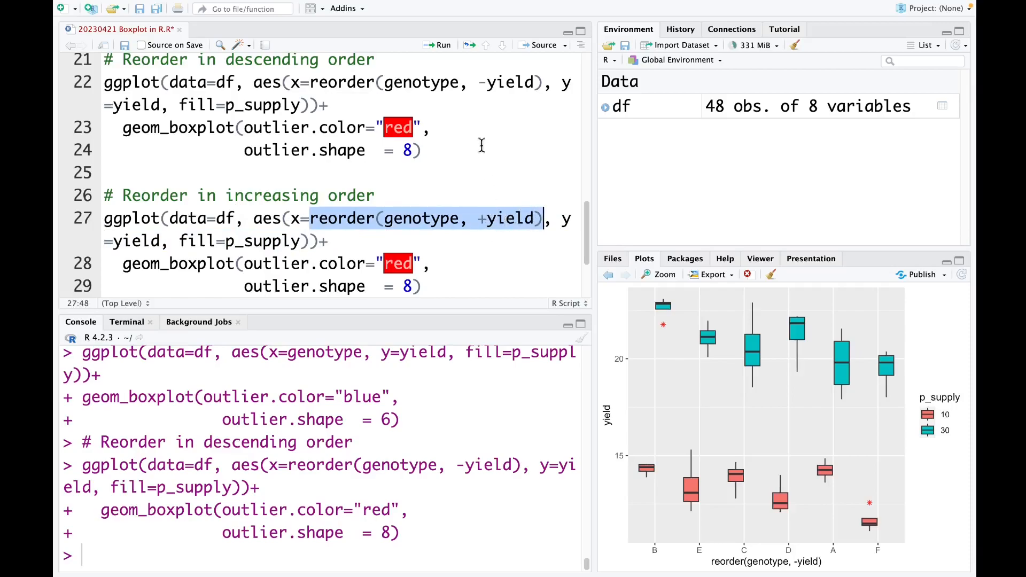
mouse_move(247, 190)
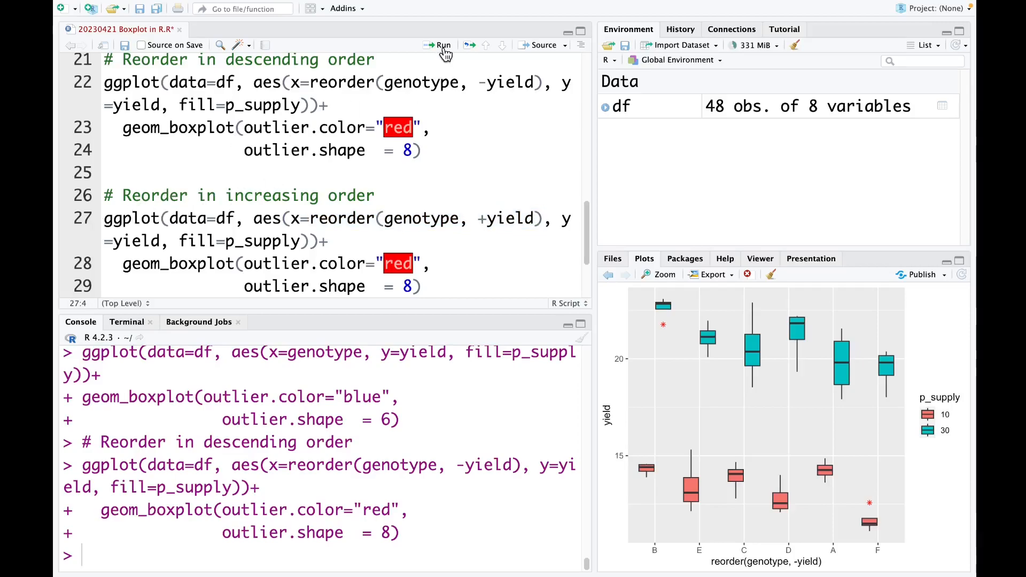
click(663, 275)
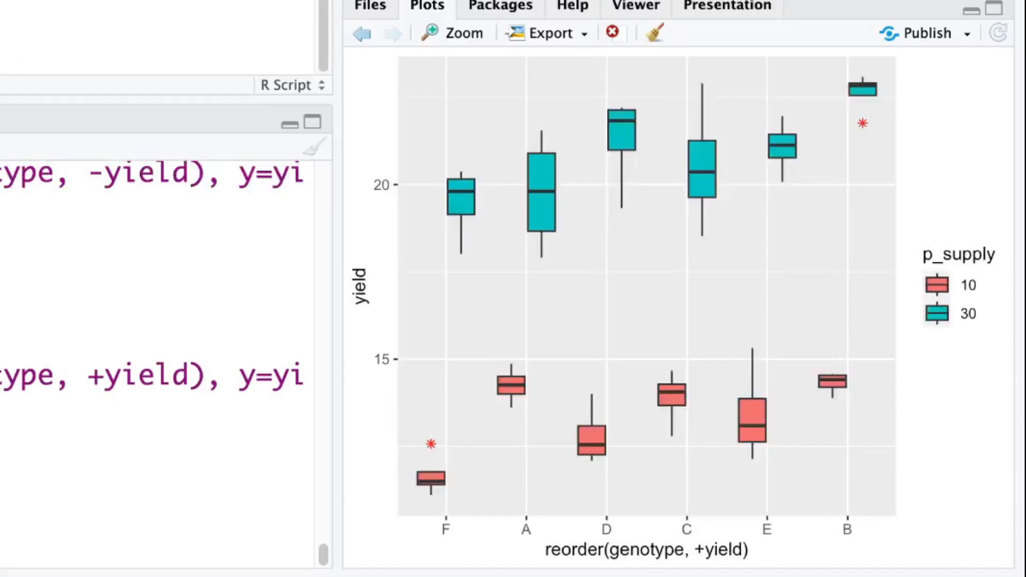
mouse_move(428, 552)
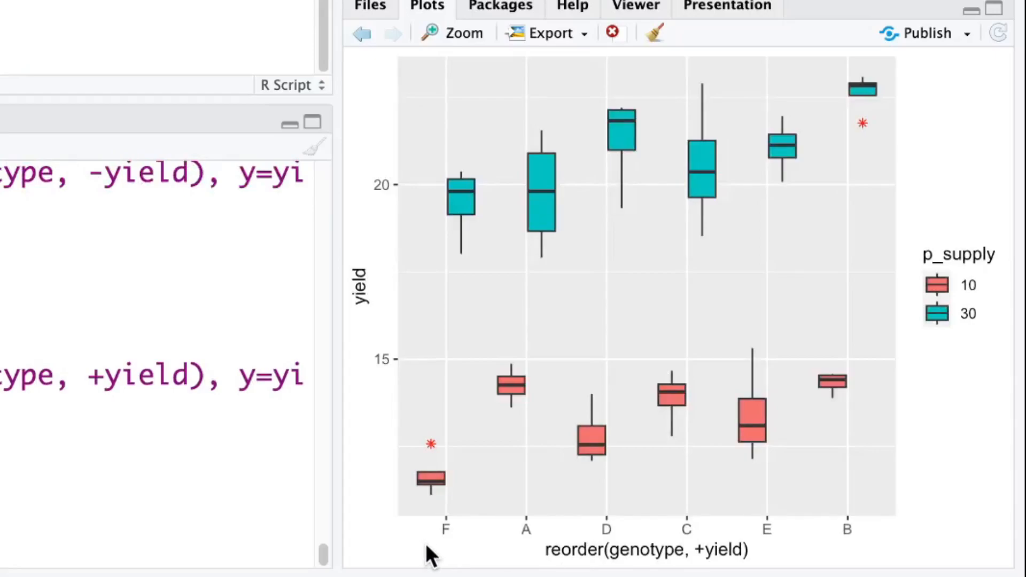
mouse_move(719, 481)
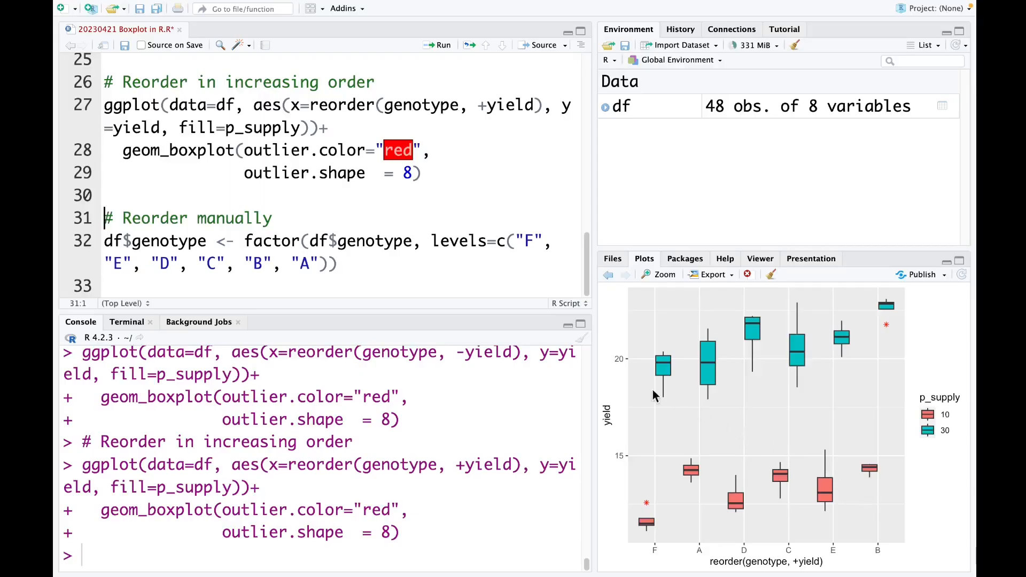
mouse_move(225, 233)
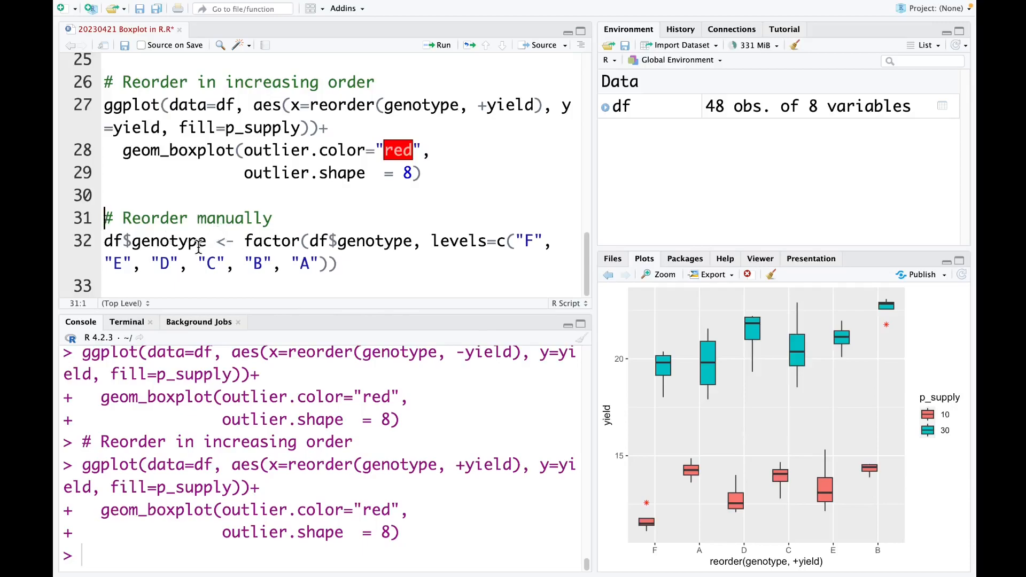
mouse_move(543, 276)
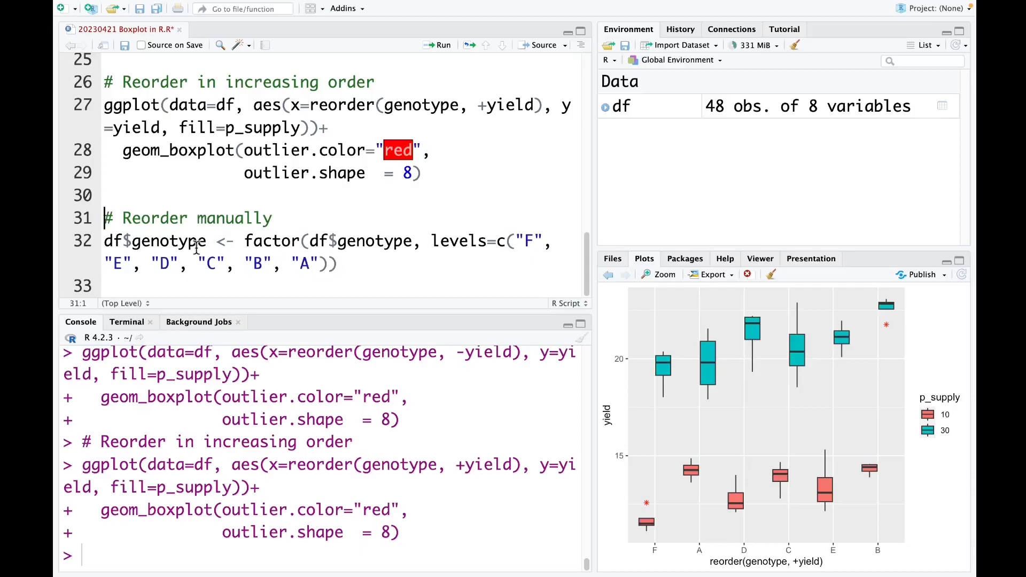
mouse_move(267, 248)
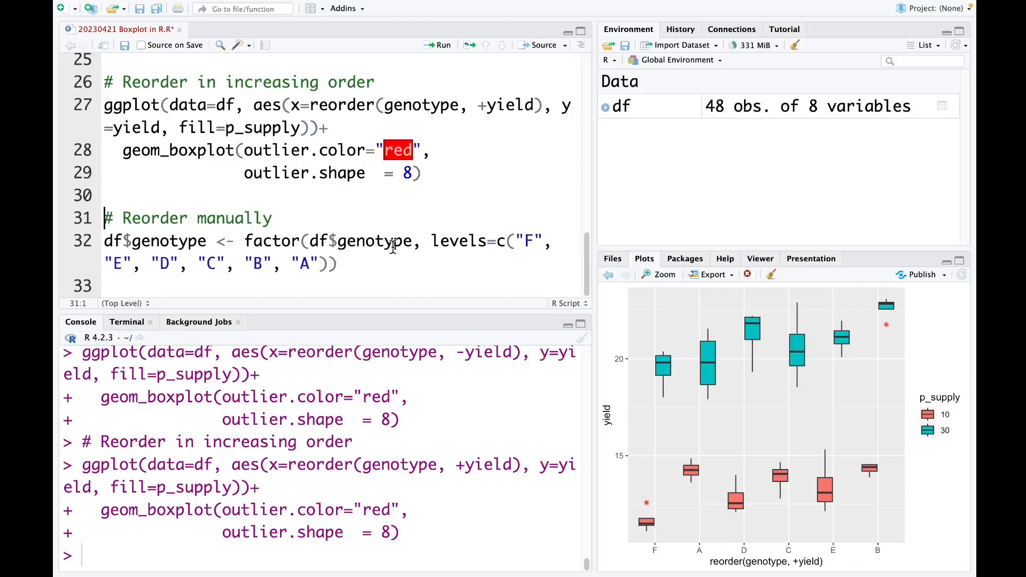
mouse_move(483, 240)
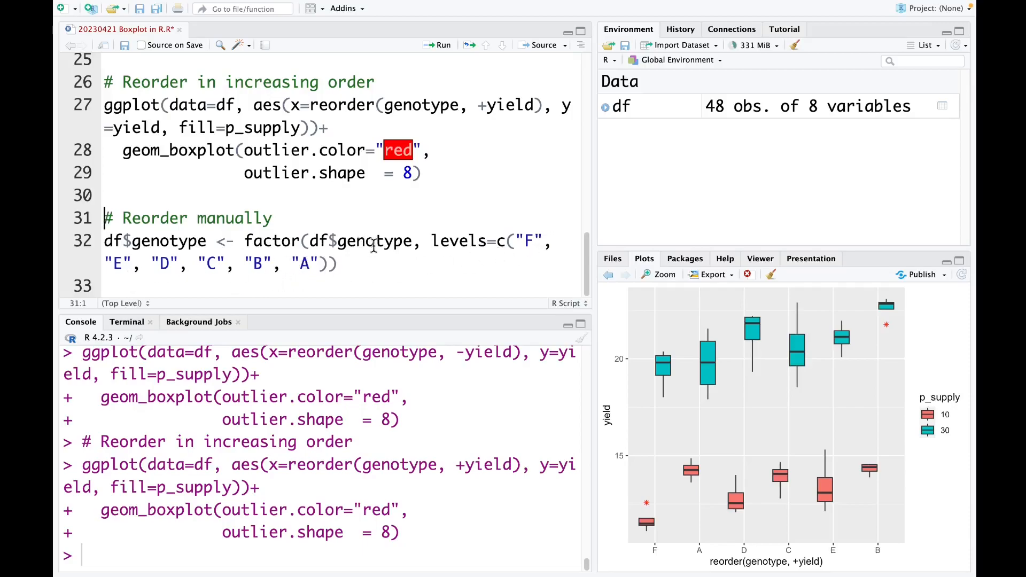
Run the factor() line releveling df$genotype to F, E, D, C, B, A, then return to line 17.
click(373, 241)
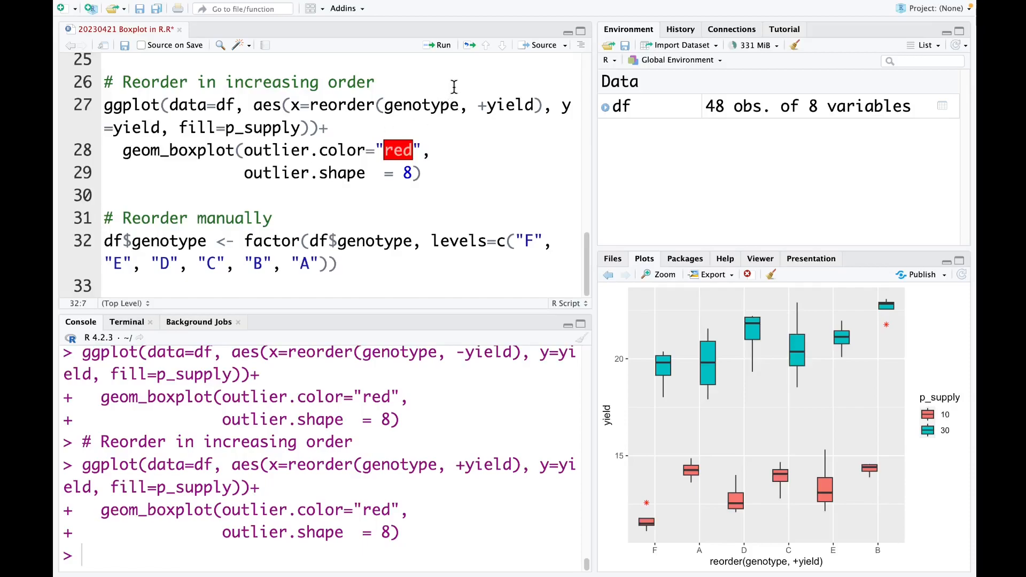
click(442, 45)
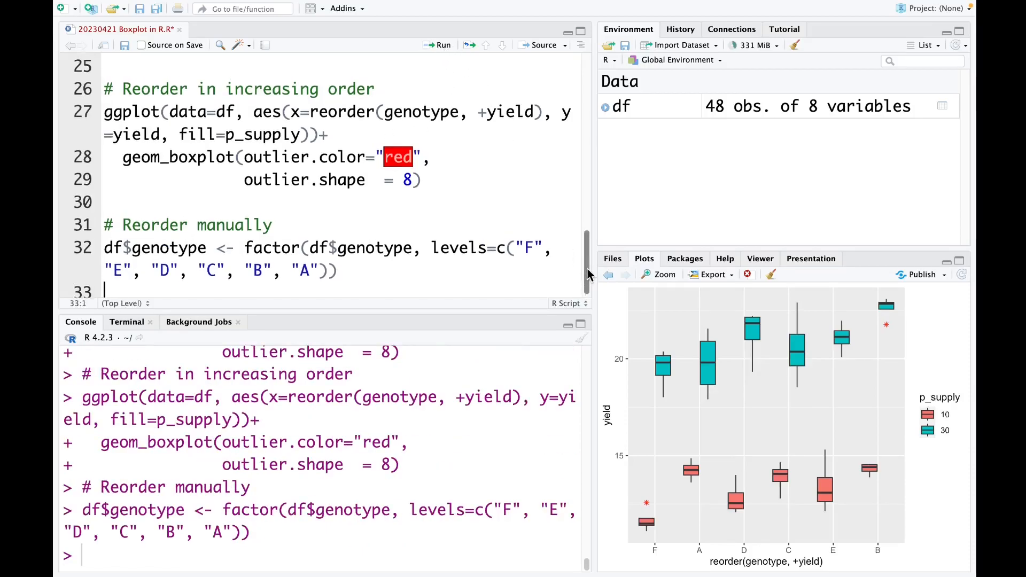
scroll(up, 3)
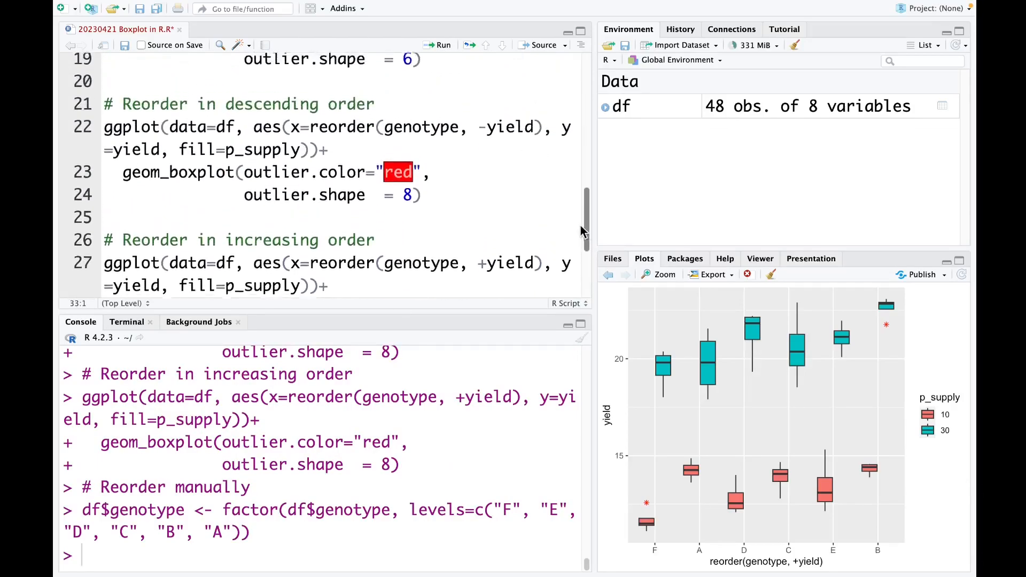
scroll(up, 3)
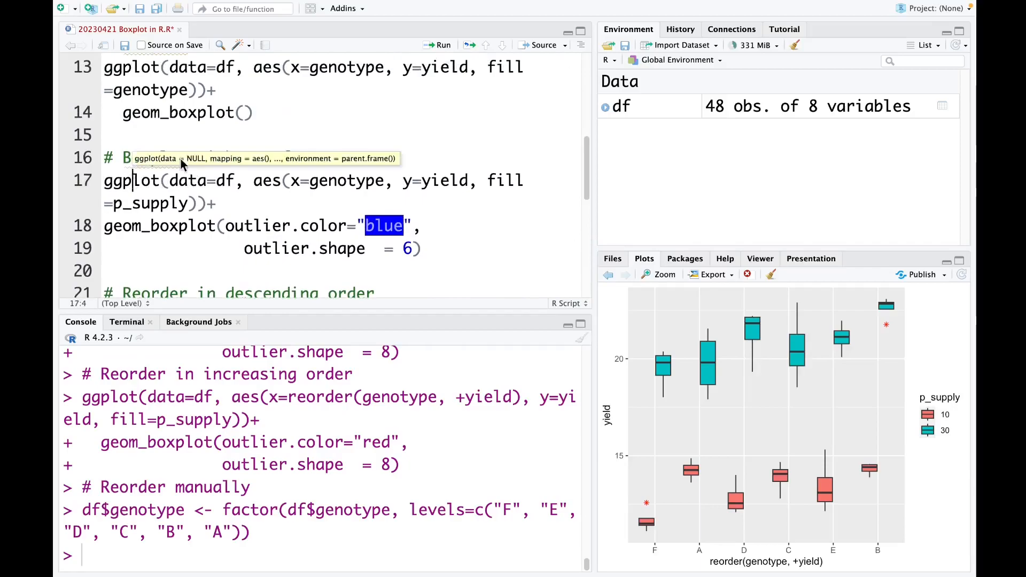
Rerun the line-17 boxplot code so genotypes plot F through A with blue triangle outliers.
click(442, 45)
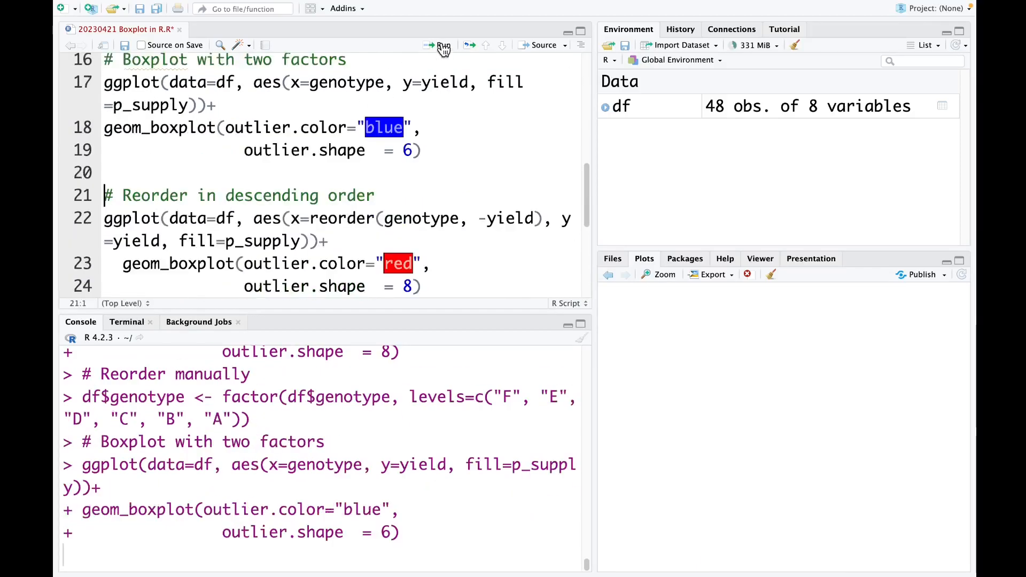
click(441, 45)
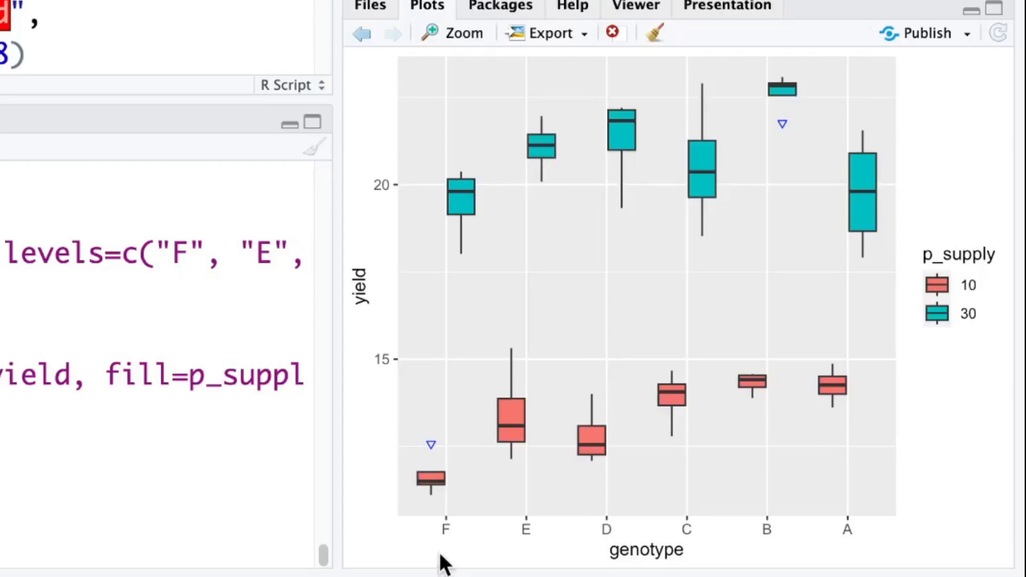
mouse_move(657, 569)
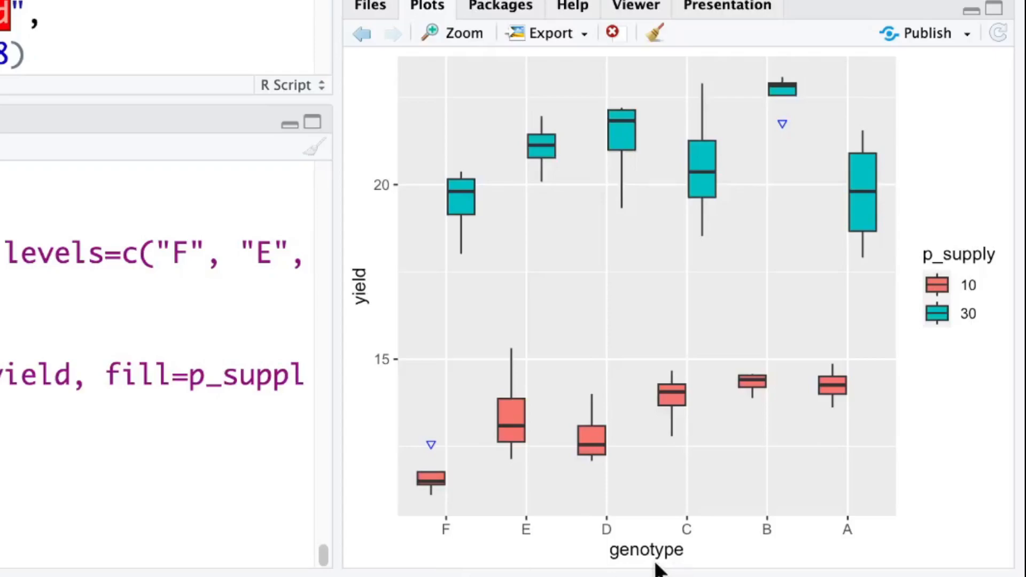
mouse_move(448, 559)
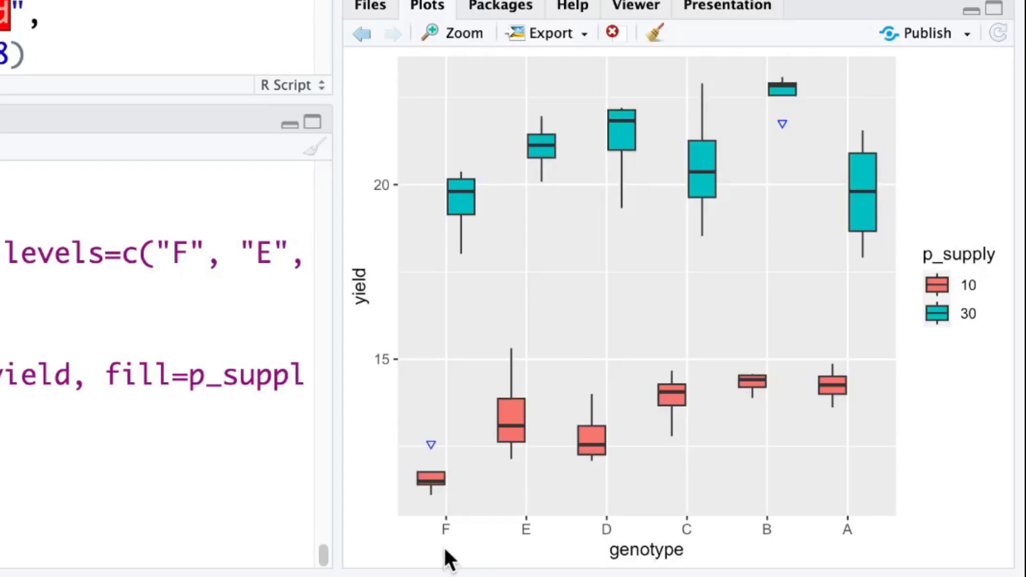